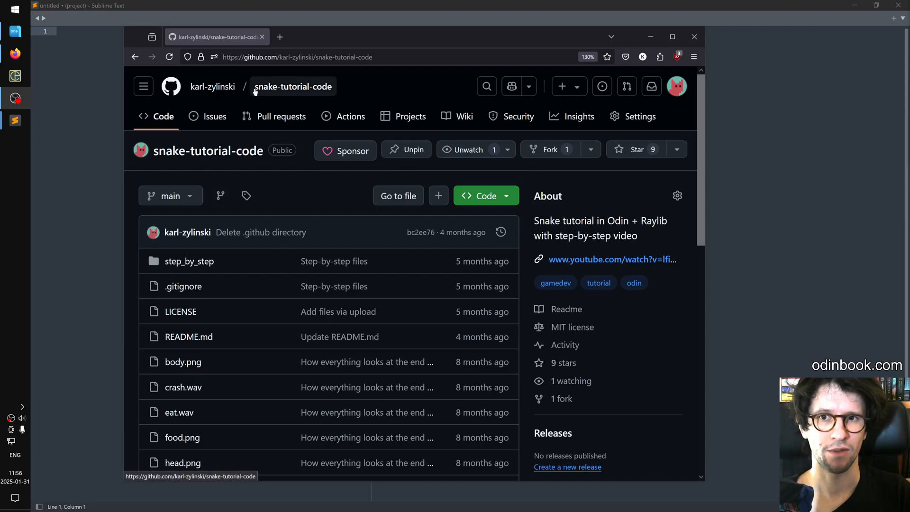
# Highlight that template games run in browser and on desktop, then view the live example
pyautogui.scroll(-3)
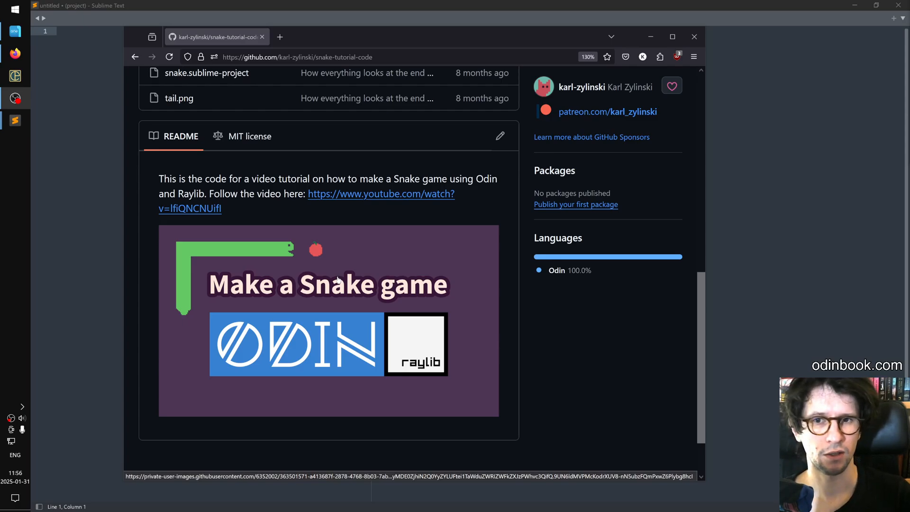
pyautogui.moveTo(375, 226)
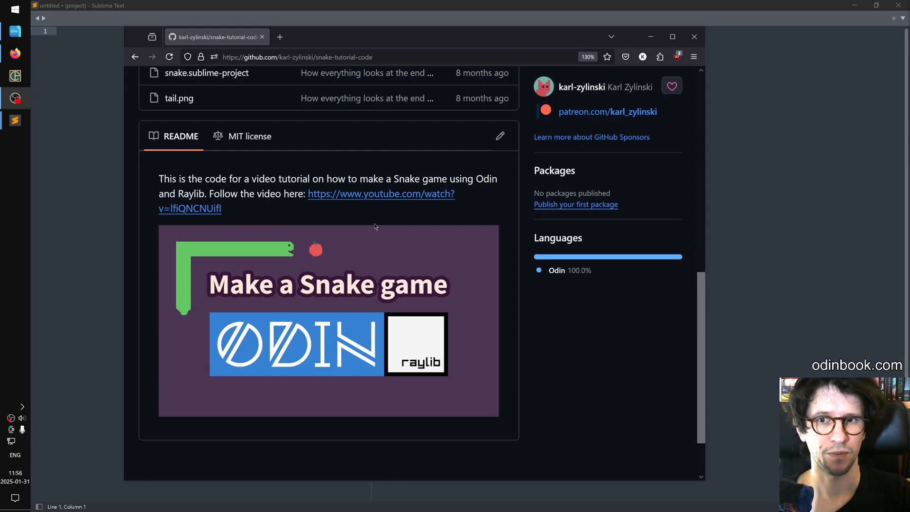
pyautogui.moveTo(397, 216)
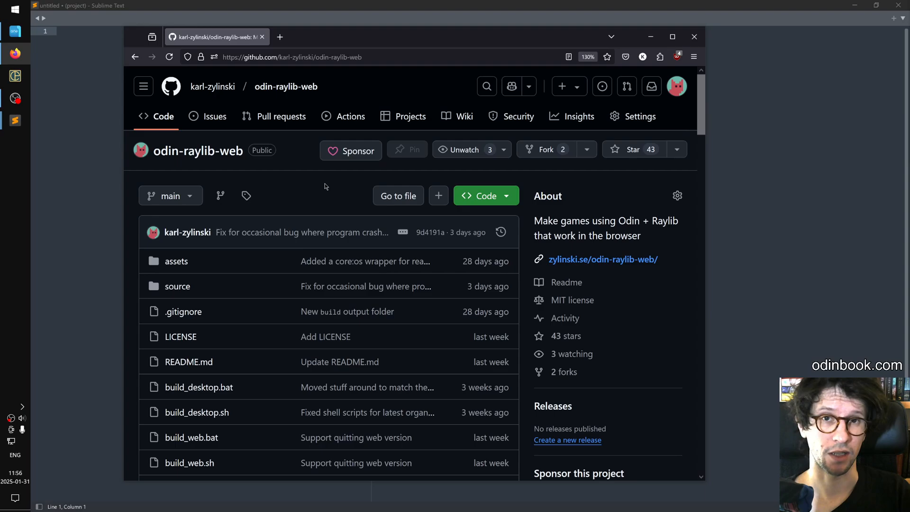
pyautogui.scroll(-3)
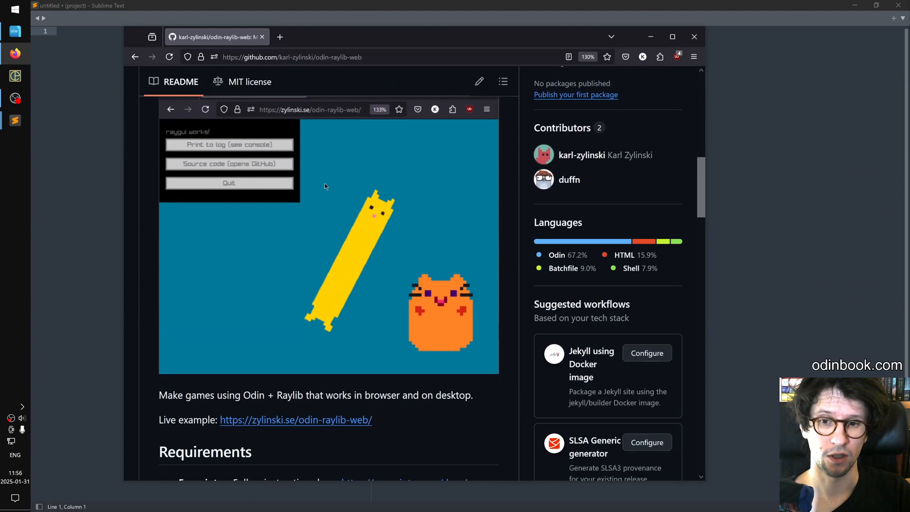
pyautogui.doubleClick(379, 395)
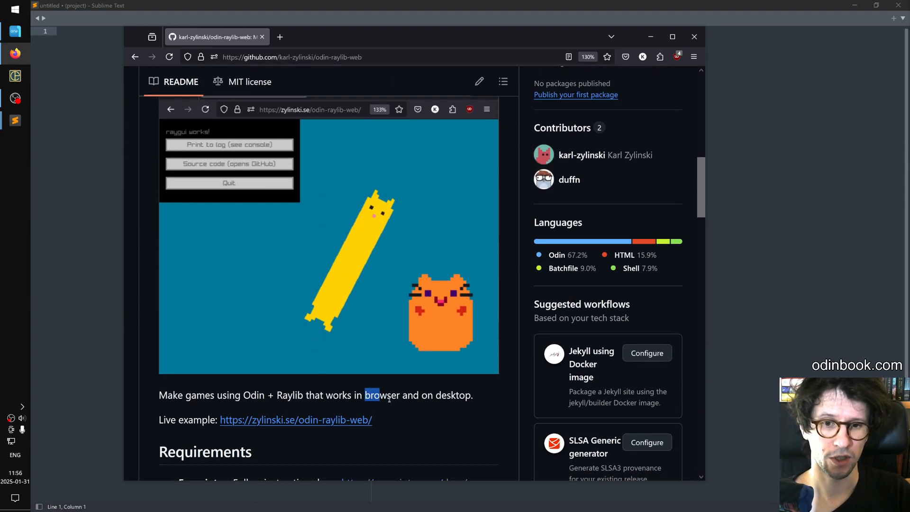
pyautogui.moveTo(365, 394); pyautogui.dragTo(472, 394)
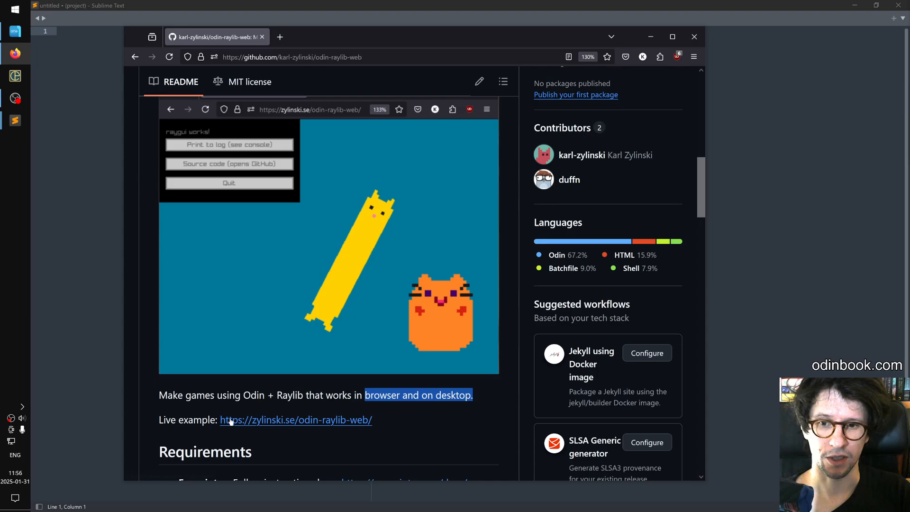
pyautogui.click(294, 420)
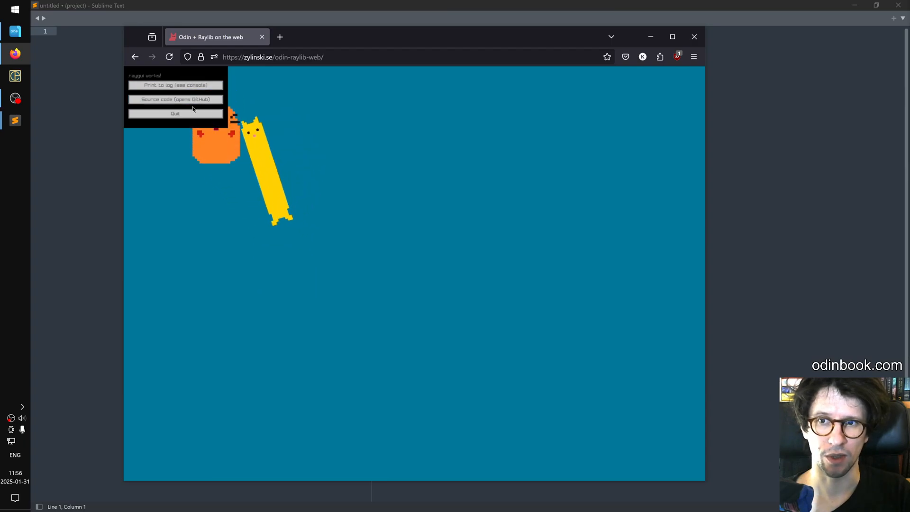
# Return to the odin-raylib-web README and reach its Requirements section
pyautogui.click(176, 99)
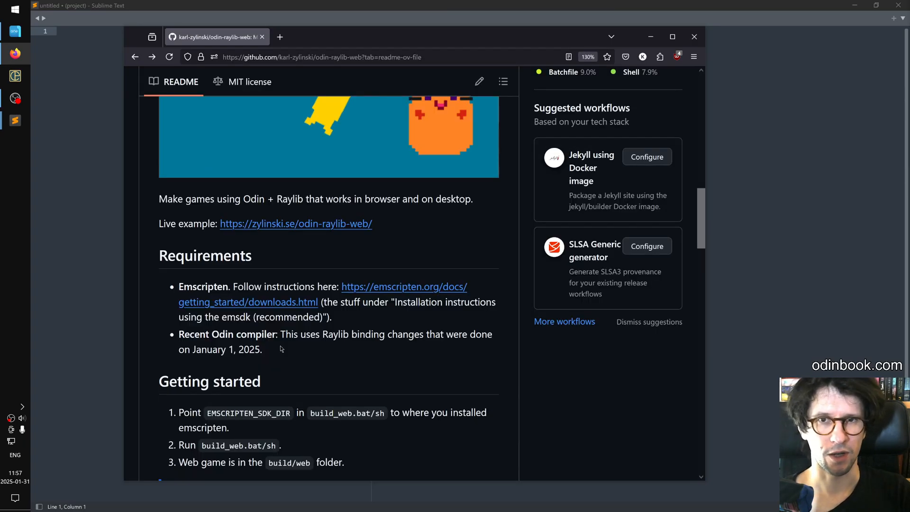
pyautogui.moveTo(285, 356)
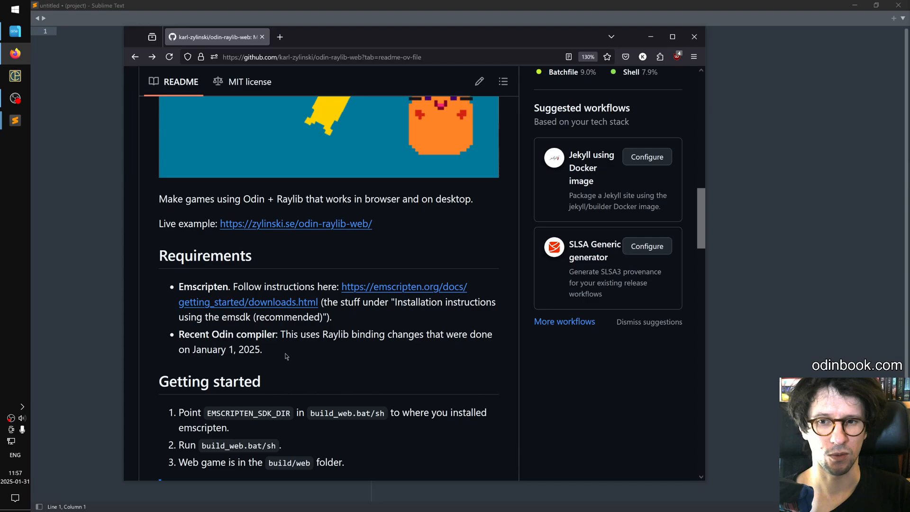
pyautogui.moveTo(179, 334); pyautogui.dragTo(261, 349)
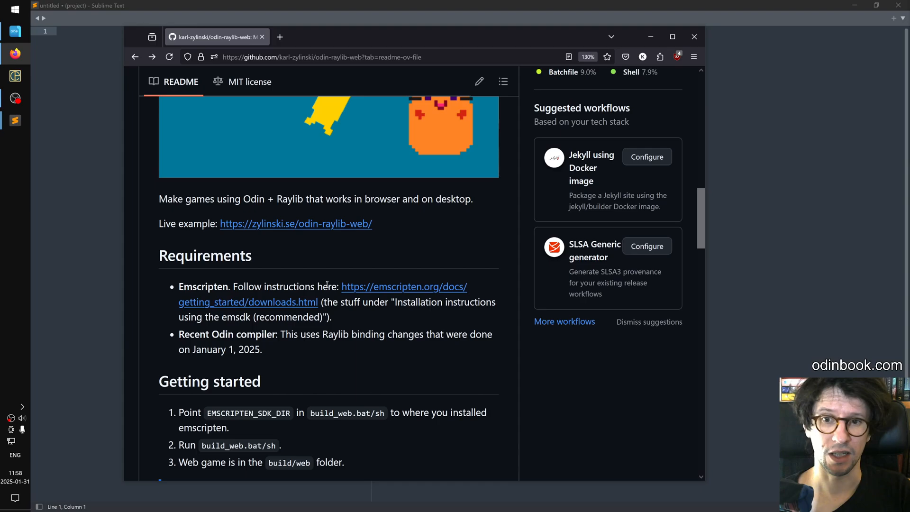
pyautogui.moveTo(360, 292)
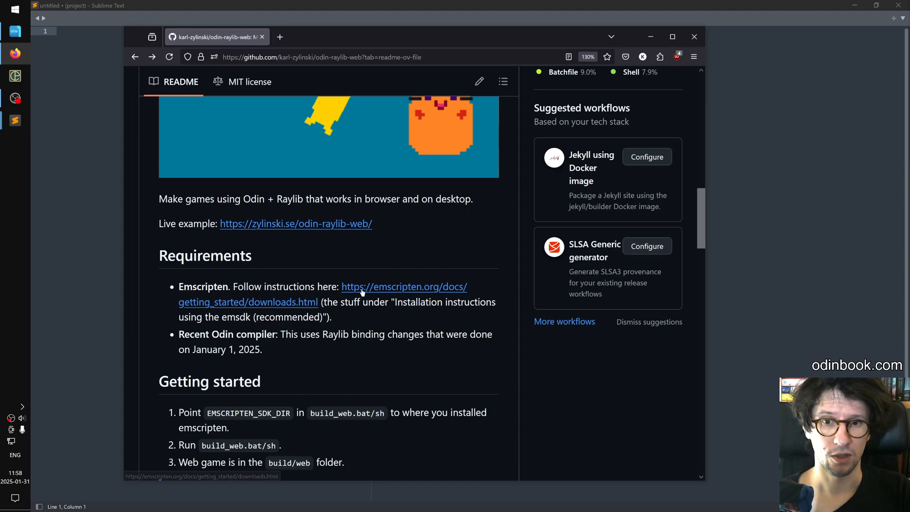
# View the emsdk install commands on emscripten.org, then bring up the file manager on repos
pyautogui.click(360, 293)
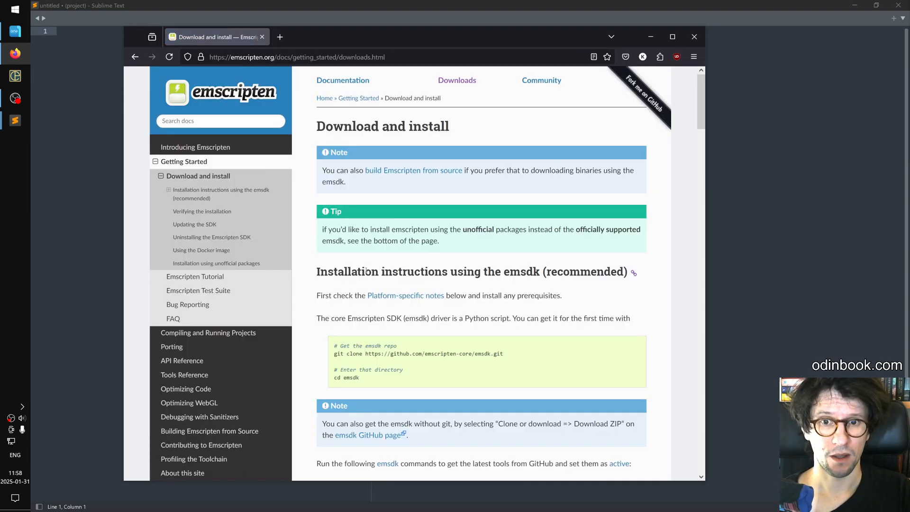
pyautogui.scroll(-3)
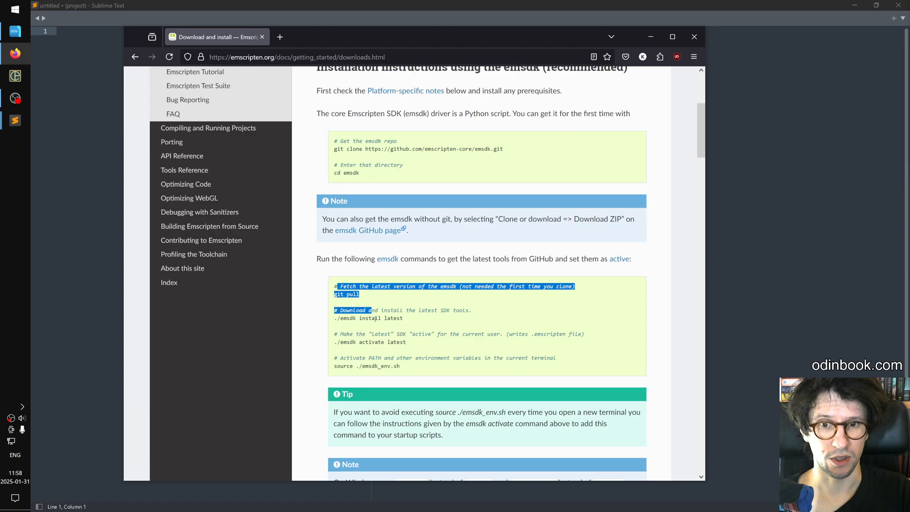
pyautogui.click(418, 366)
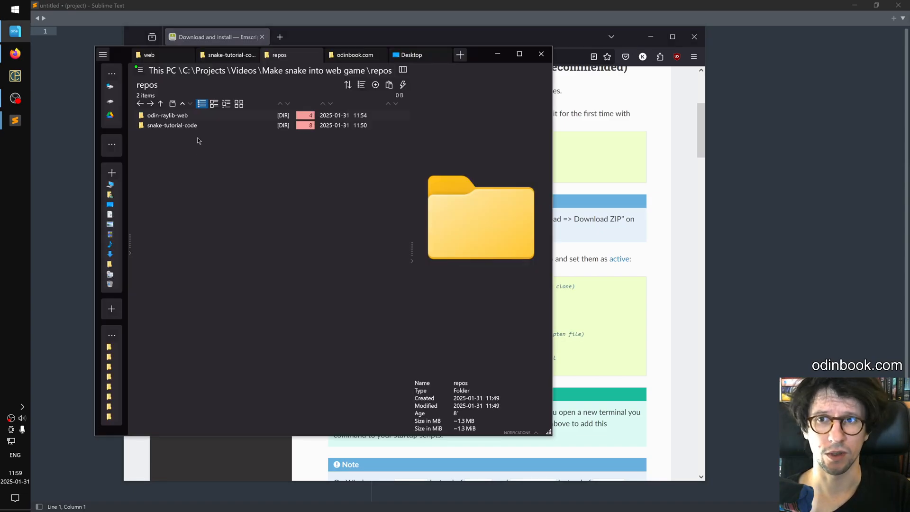
# Point out the odin-raylib-web and snake-tutorial-code folders, then enter odin-raylib-web
pyautogui.click(166, 115)
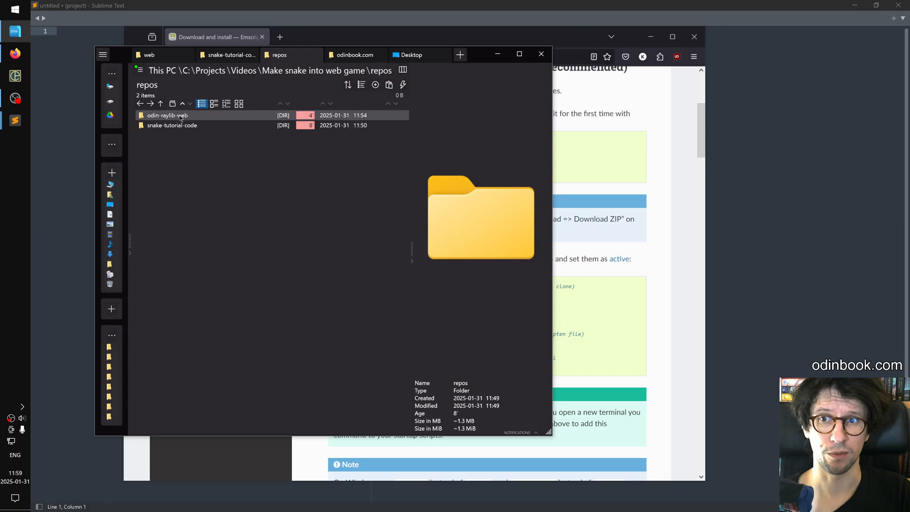
pyautogui.click(172, 125)
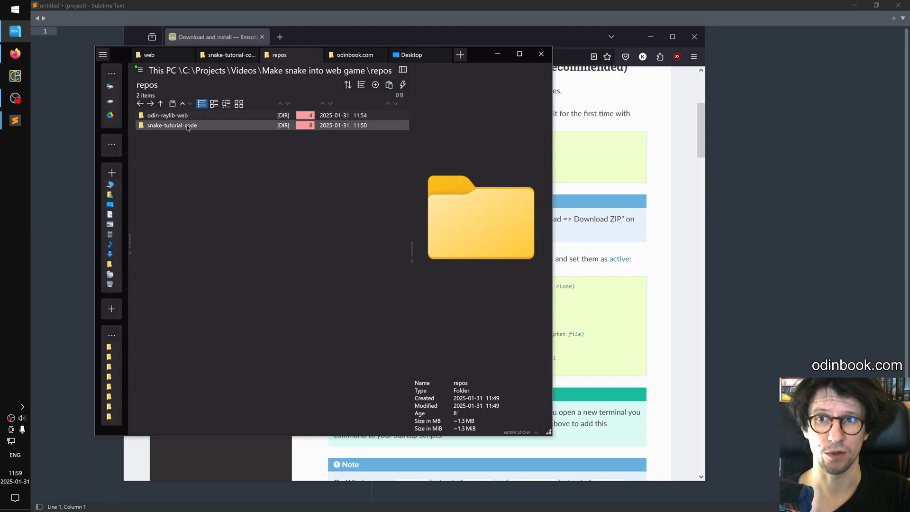
pyautogui.doubleClick(167, 115)
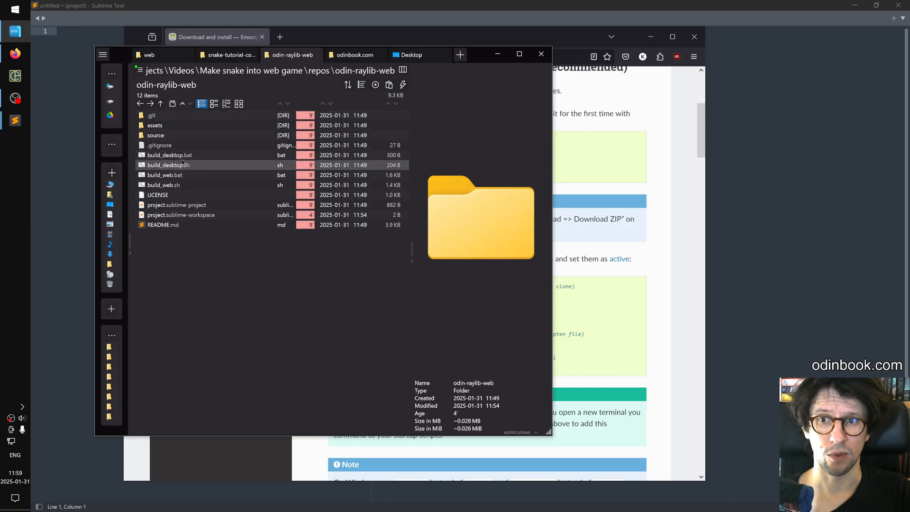
pyautogui.moveTo(184, 169)
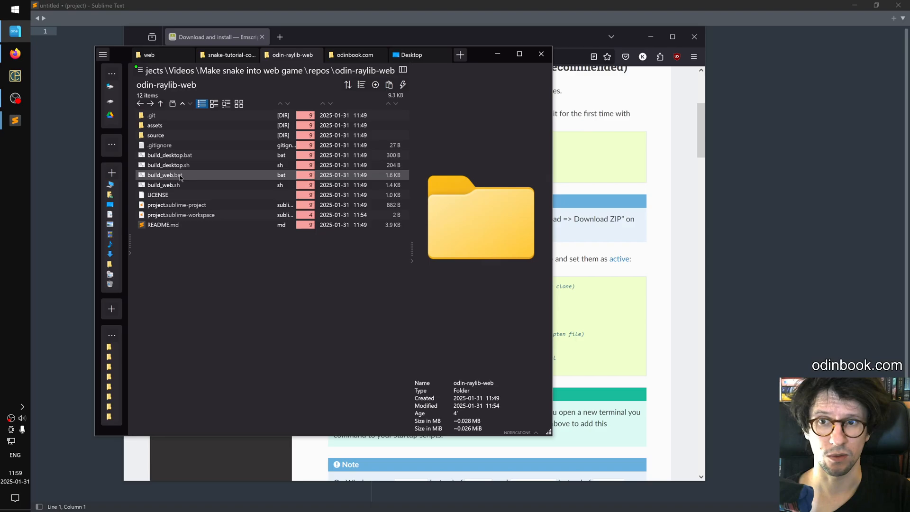
# Preview build_web.bat and build_web.sh, then load build_web.bat into Sublime Text
pyautogui.click(165, 175)
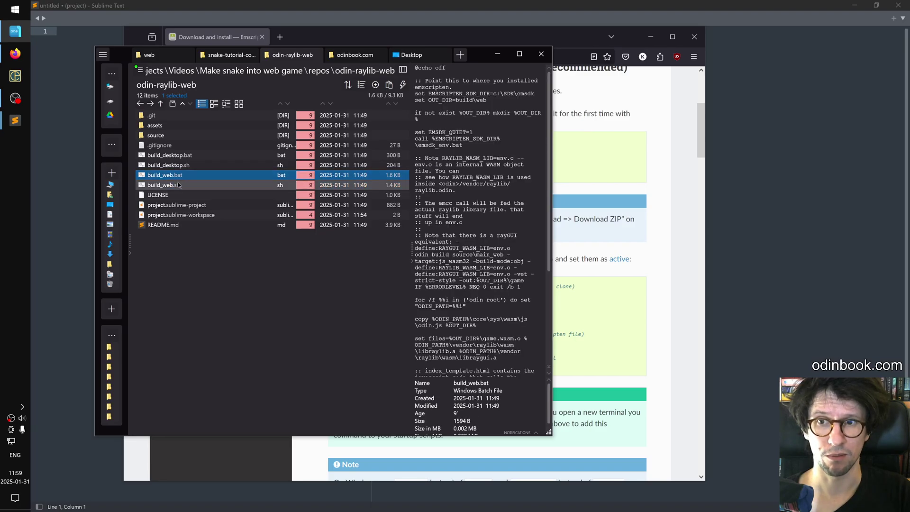
pyautogui.click(163, 185)
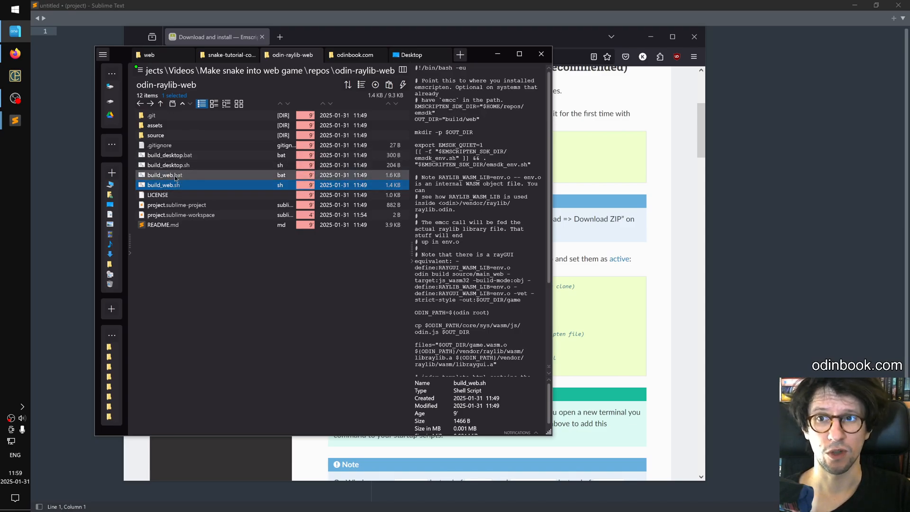
pyautogui.doubleClick(165, 174)
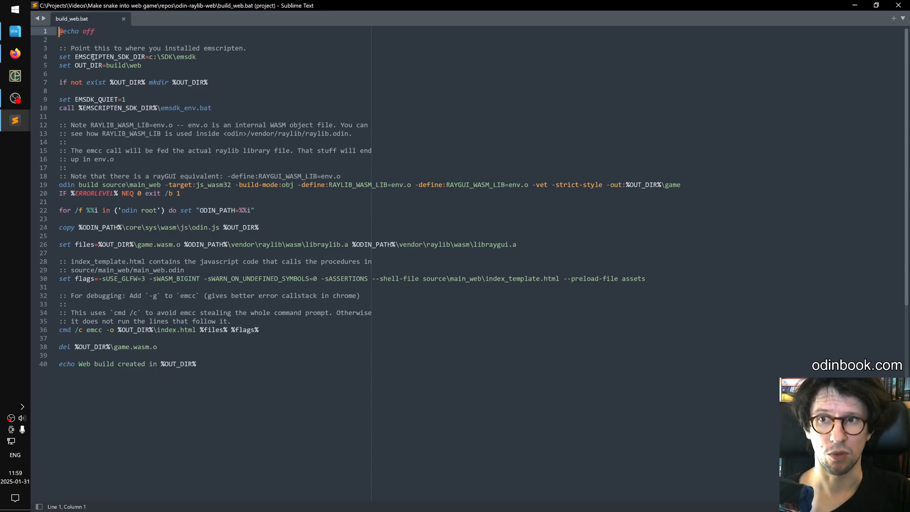
pyautogui.moveTo(74, 55); pyautogui.dragTo(172, 56)
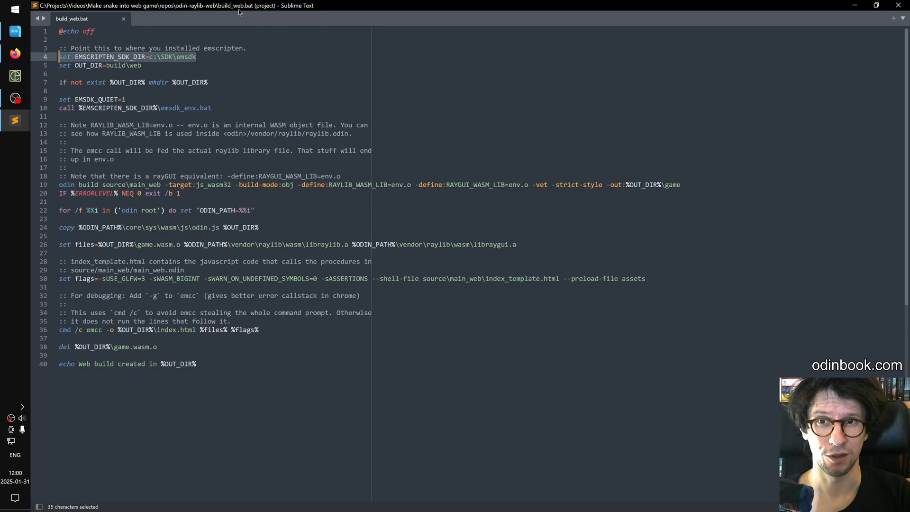
pyautogui.click(142, 67)
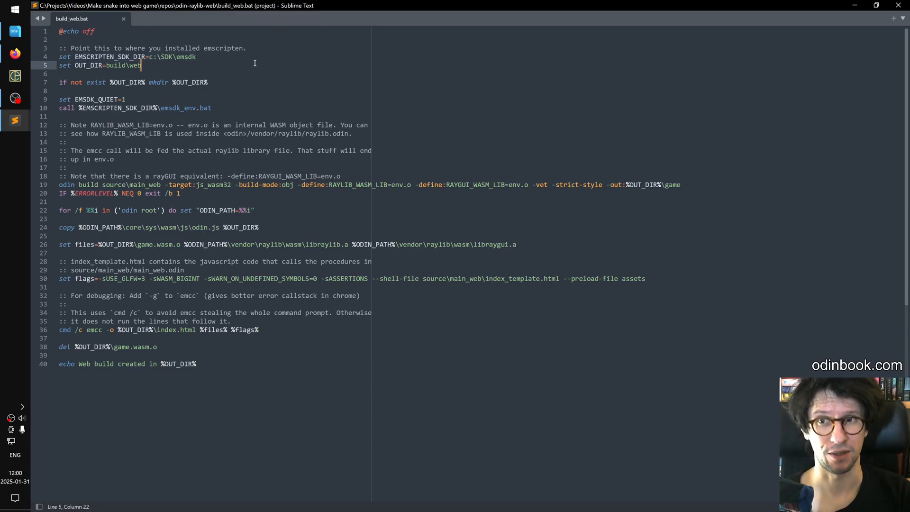
pyautogui.doubleClick(112, 57)
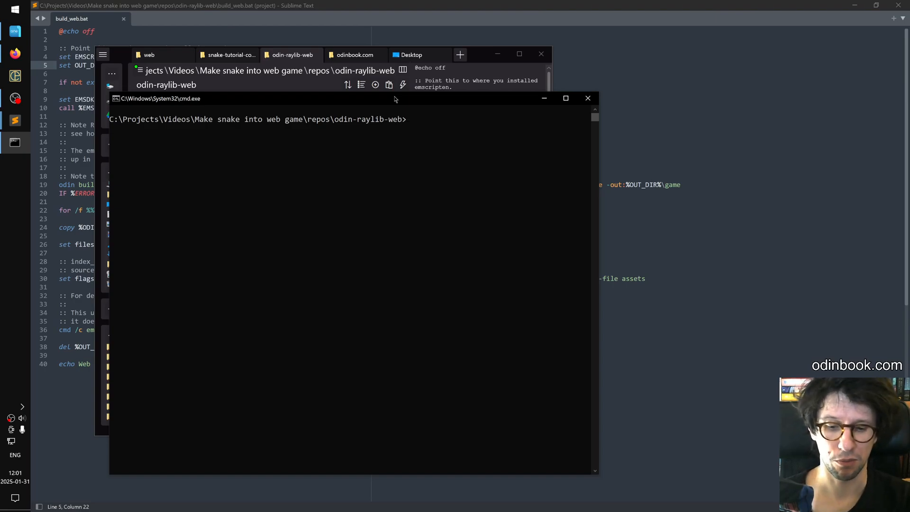
# Run build_web in cmd.exe from the odin-raylib-web folder
pyautogui.write('build_web')
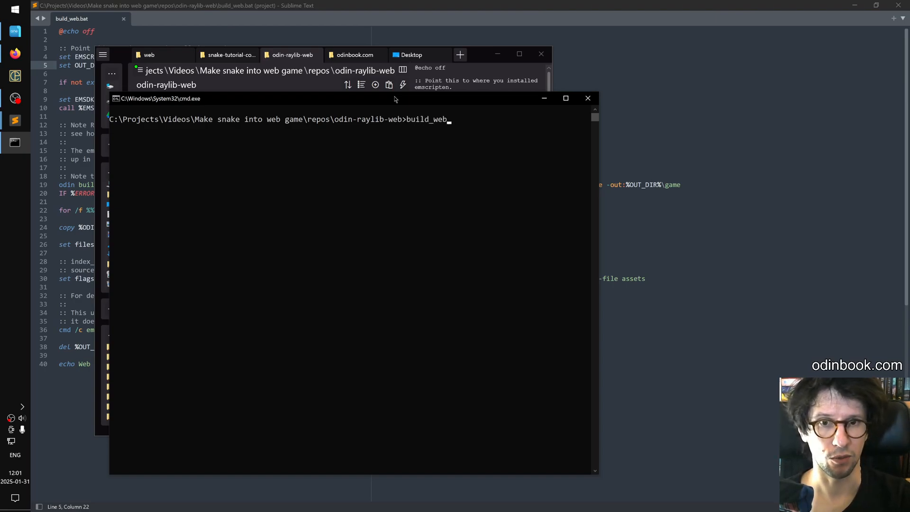
pyautogui.press('Enter')
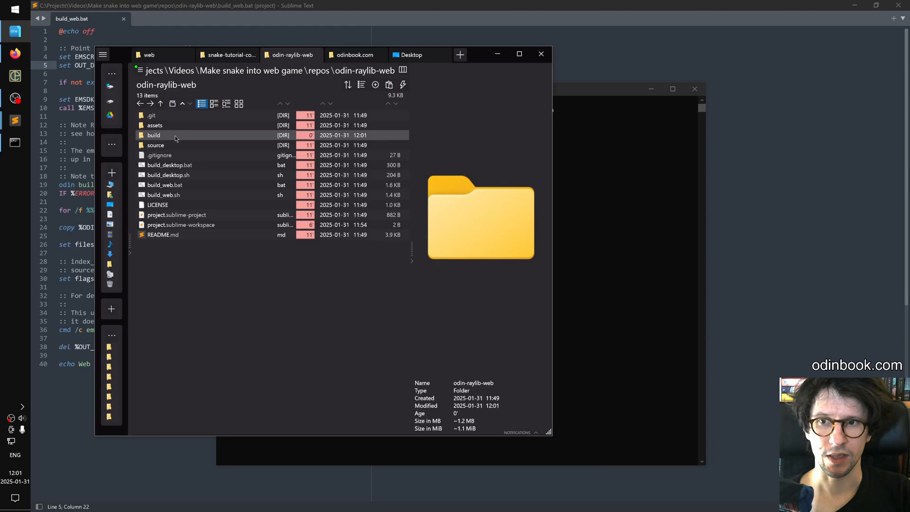
# Enter build, then web, to see index.html, index.js, index.wasm, index.data and odin.js
pyautogui.click(154, 135)
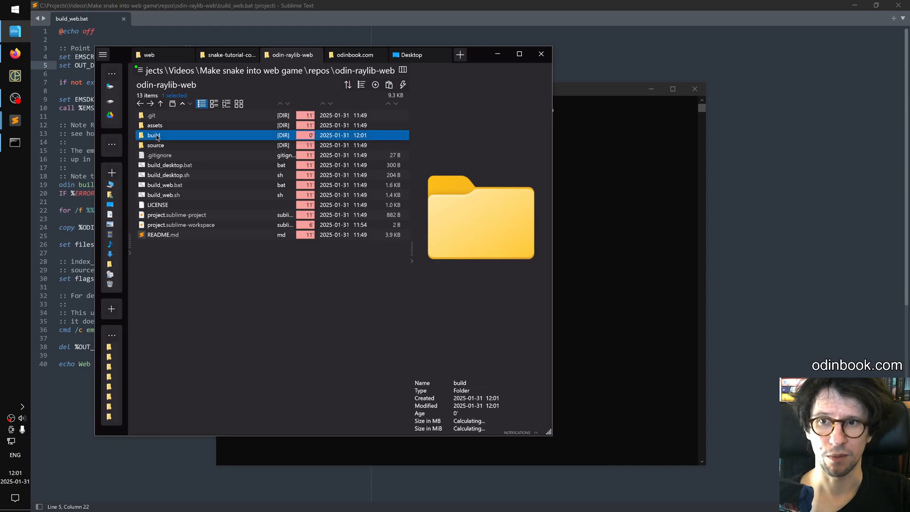
pyautogui.doubleClick(154, 134)
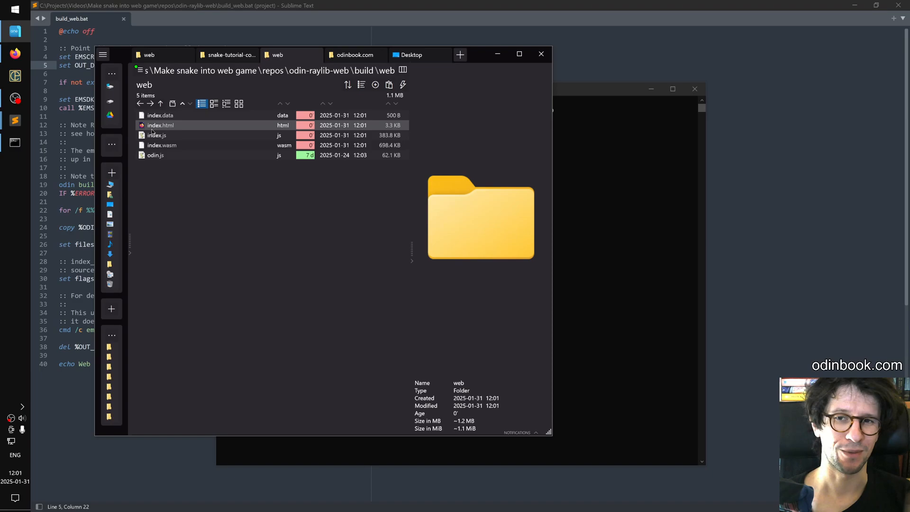
pyautogui.click(161, 135)
pyautogui.write('cd')
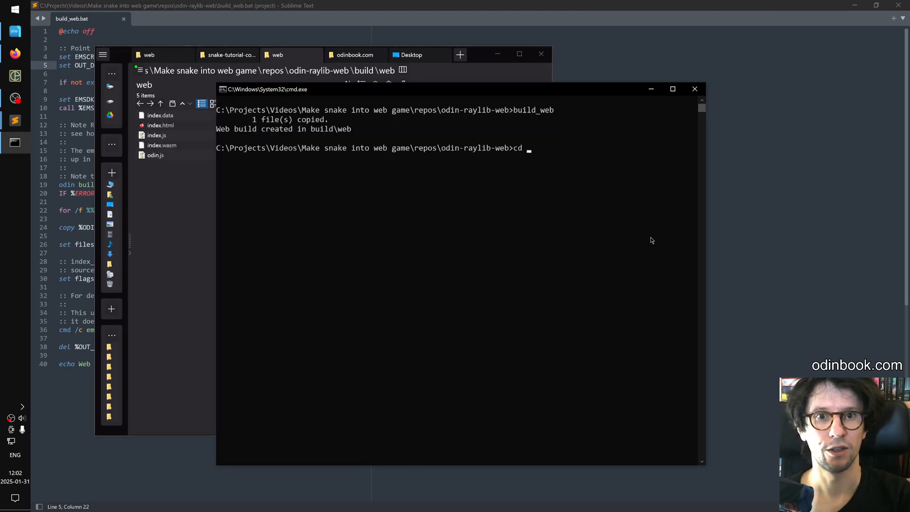
# Change into build\web and start python -m http.server to serve the web build
pyautogui.write('build\\we')
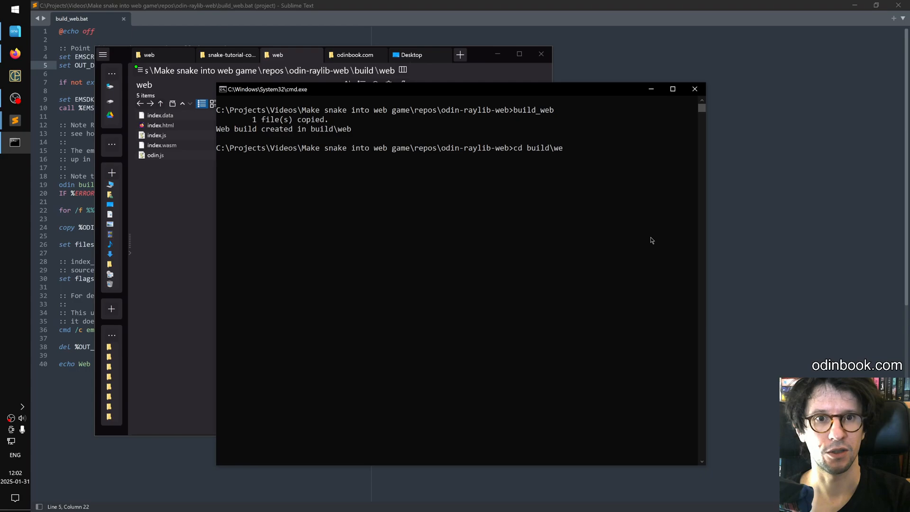
pyautogui.write('python -')
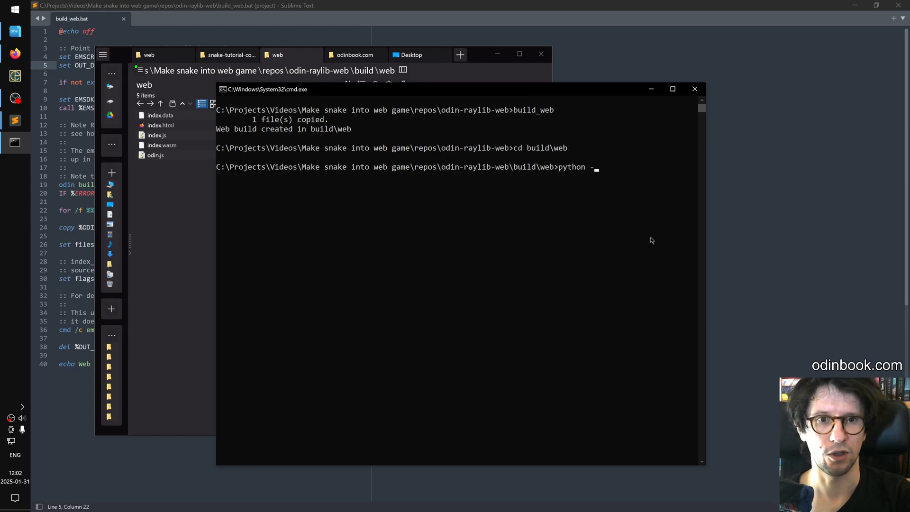
pyautogui.write('m http.server')
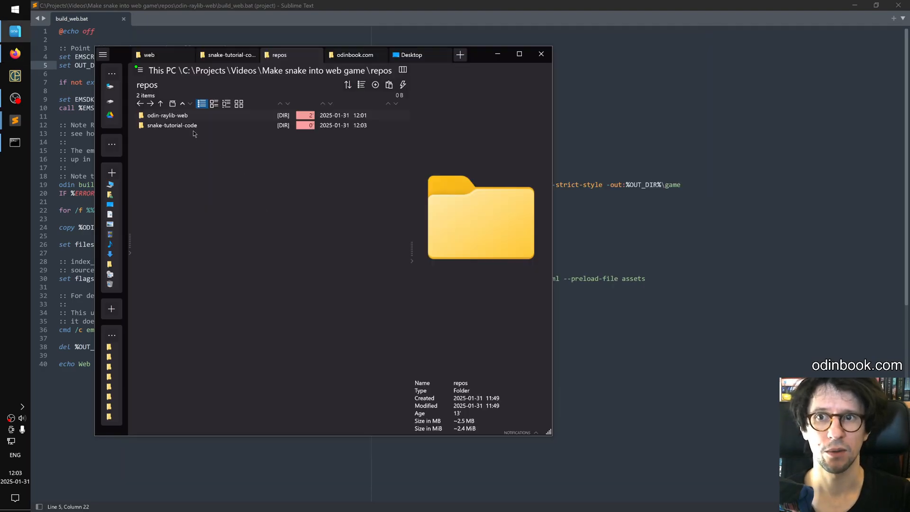
# Enter snake-tutorial-code and get its snake.odin into Sublime's right pane
pyautogui.doubleClick(171, 125)
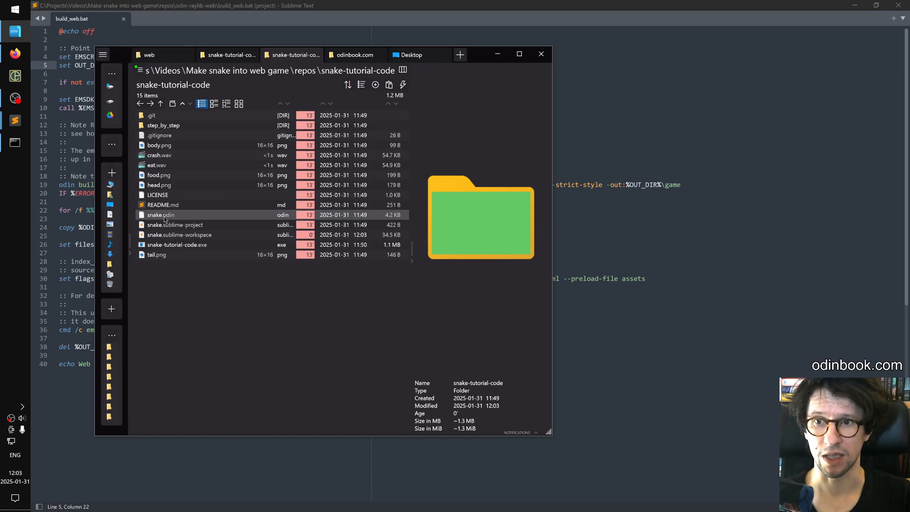
pyautogui.click(160, 214)
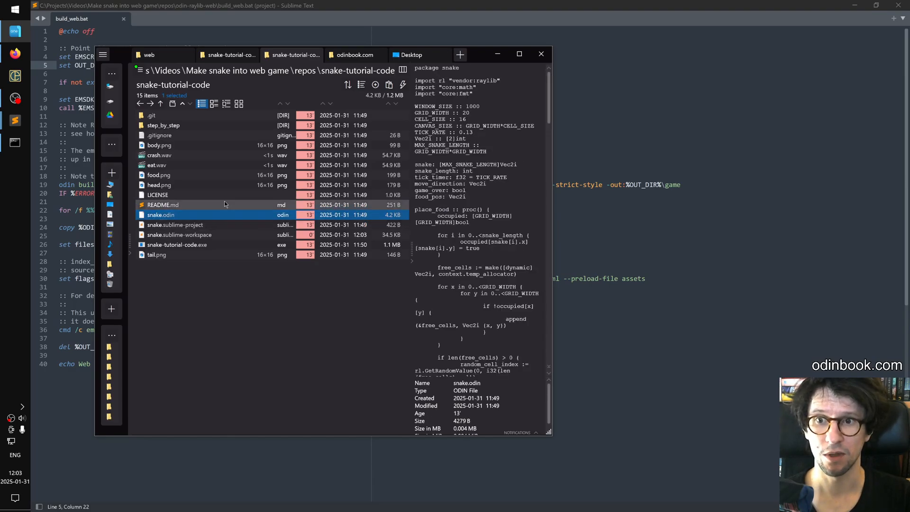
pyautogui.write('cmd')
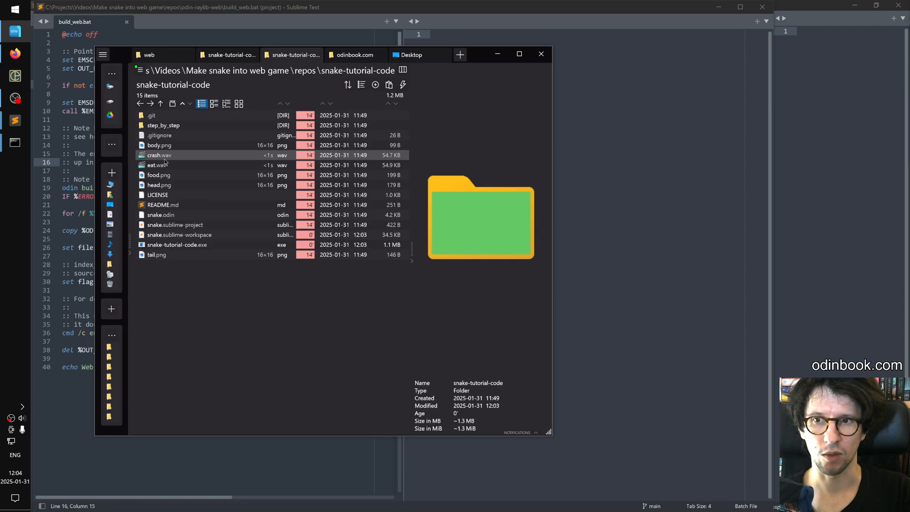
pyautogui.click(541, 54)
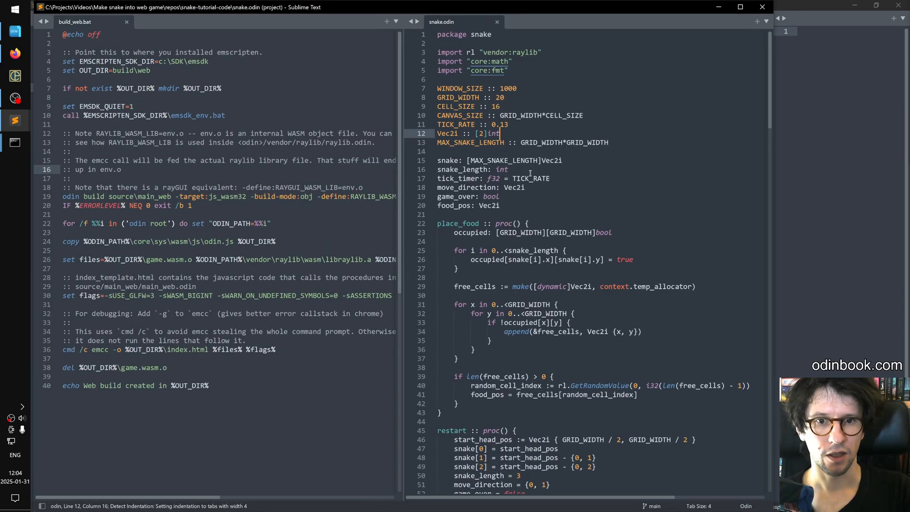
pyautogui.scroll(-3)
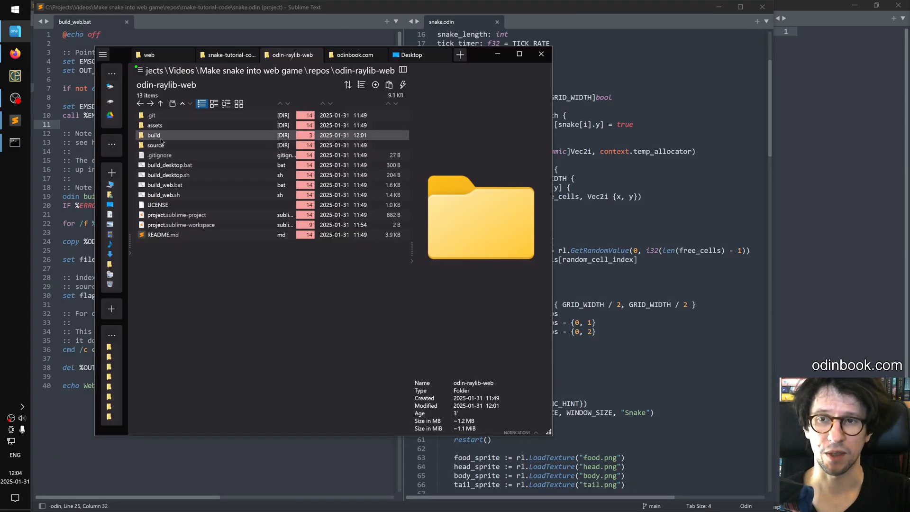
# Browse odin-raylib-web\source, inspecting main_desktop and main_web, and pick game.odin
pyautogui.doubleClick(155, 145)
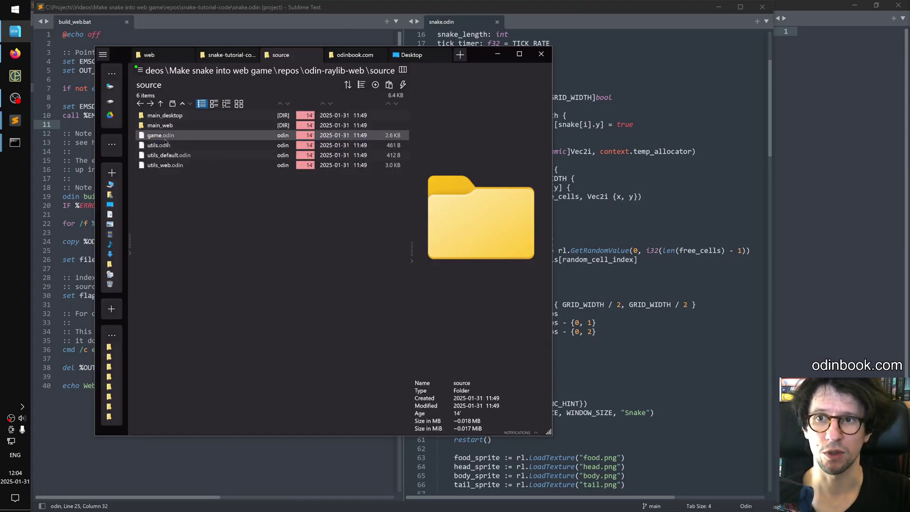
pyautogui.click(165, 115)
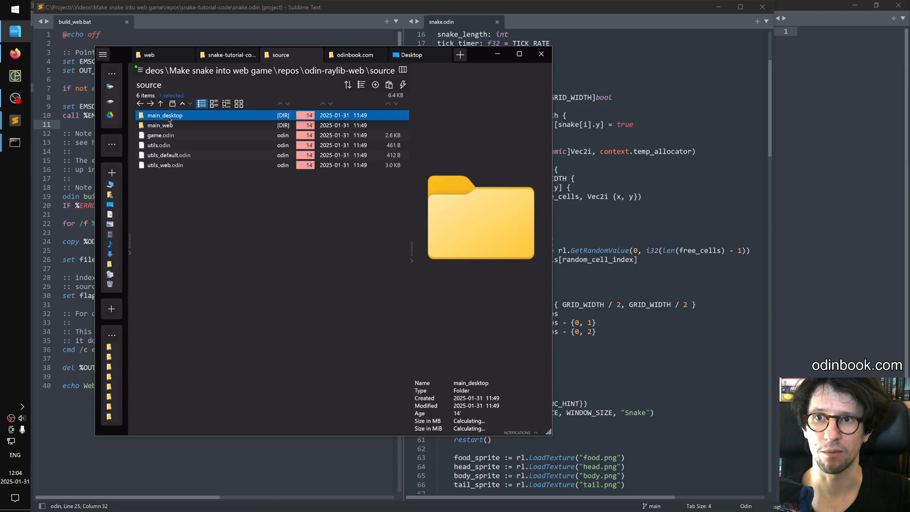
pyautogui.click(163, 125)
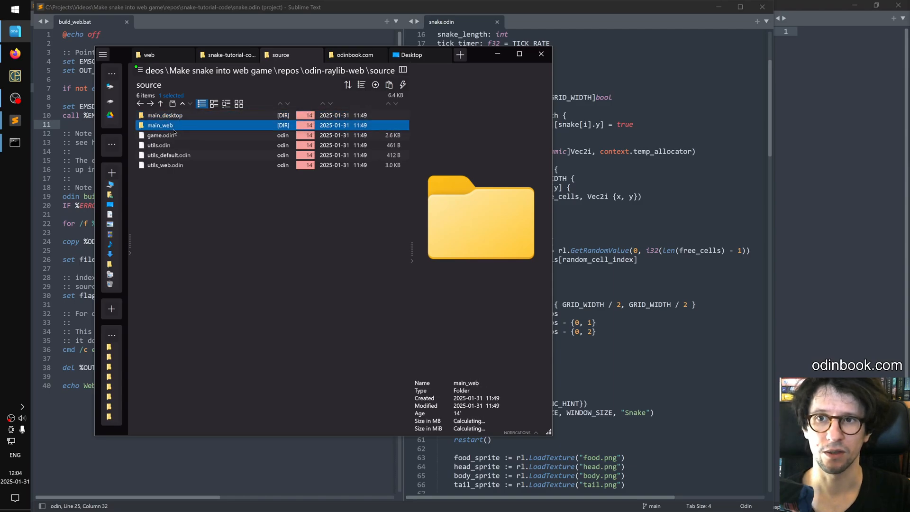
pyautogui.click(159, 134)
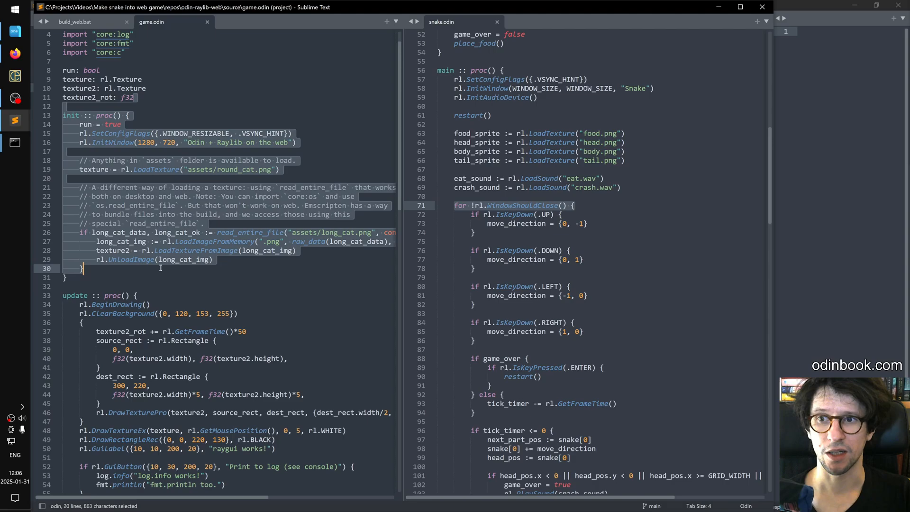
# Mark snake.odin's setup lines and the template's texture-loading code for comparison
pyautogui.scroll(-3)
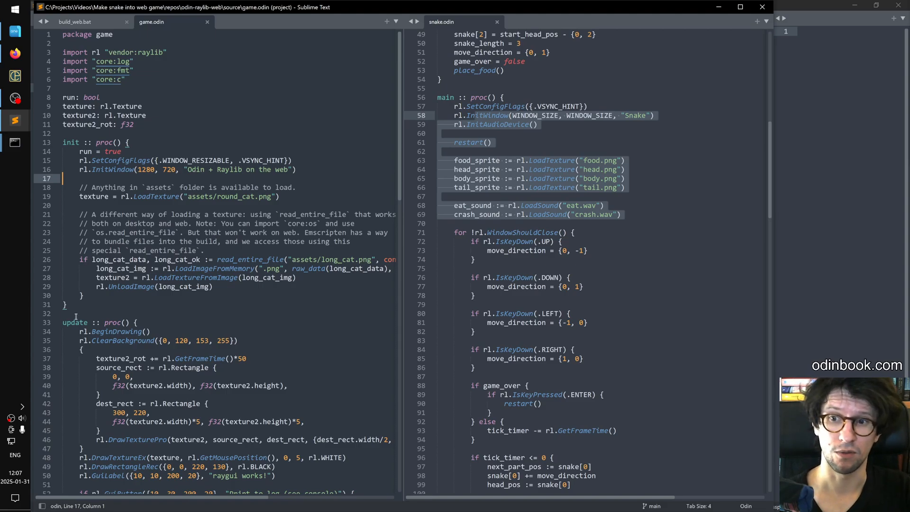
pyautogui.doubleClick(73, 322)
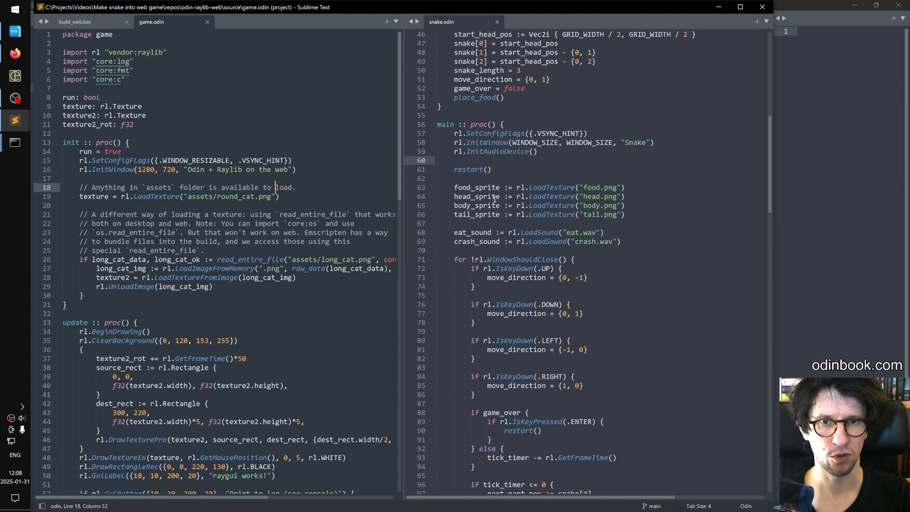
pyautogui.click(60, 133)
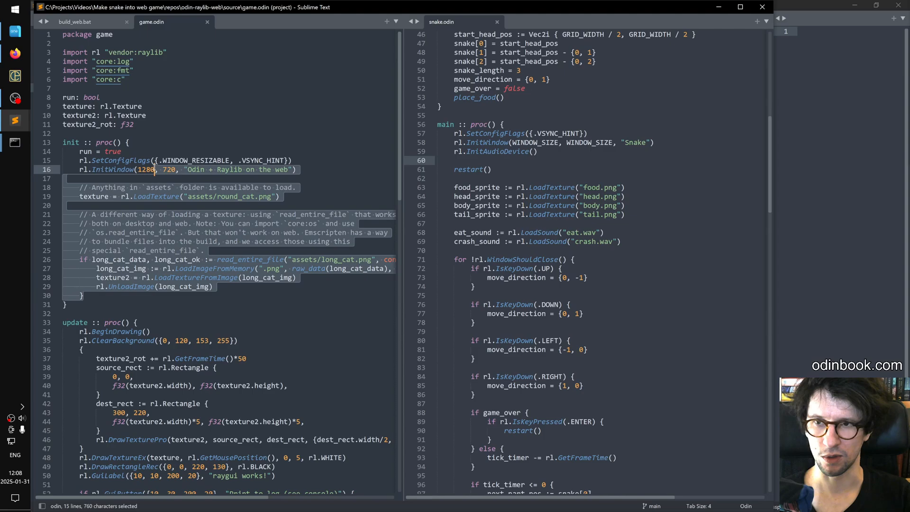
# Cut the cat-texture setup from init and delete the unused texture variables
pyautogui.press('ctrl+x')
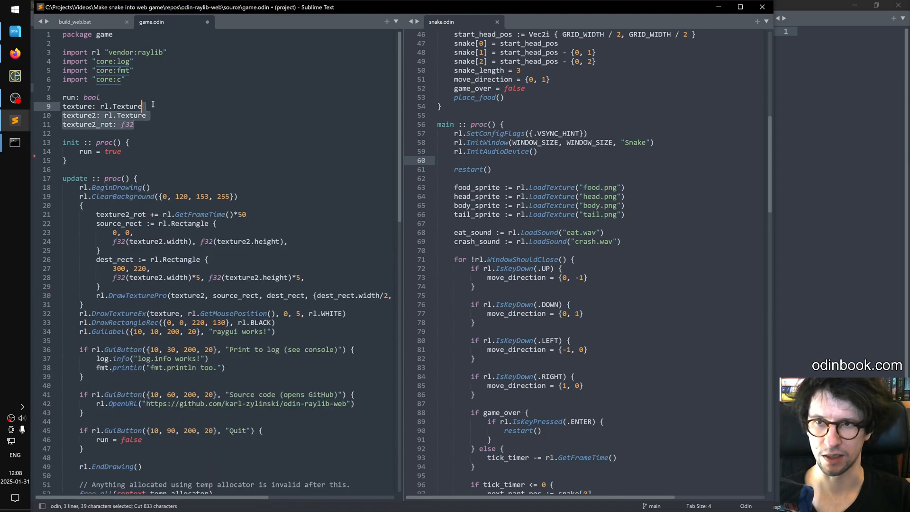
pyautogui.press('Delete')
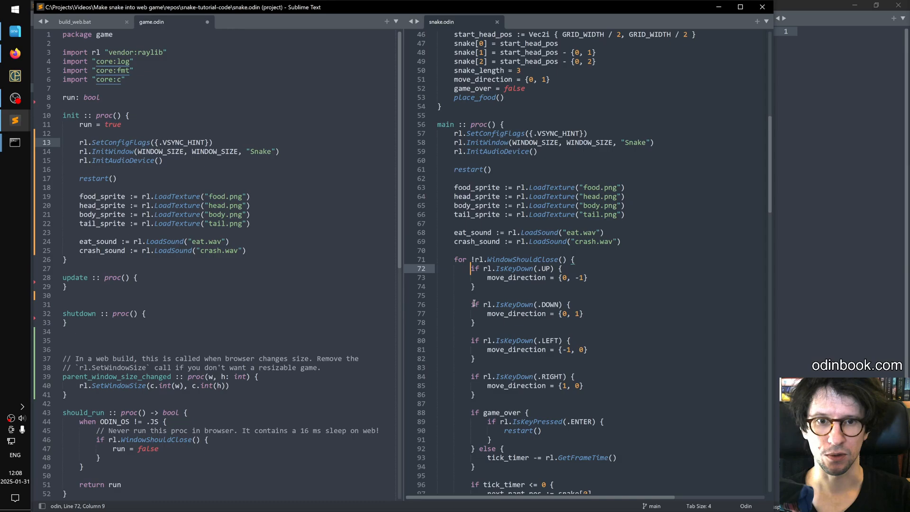
# Scroll through snake.odin's main loop and game.odin's update to transfer the per-frame code
pyautogui.scroll(-3)
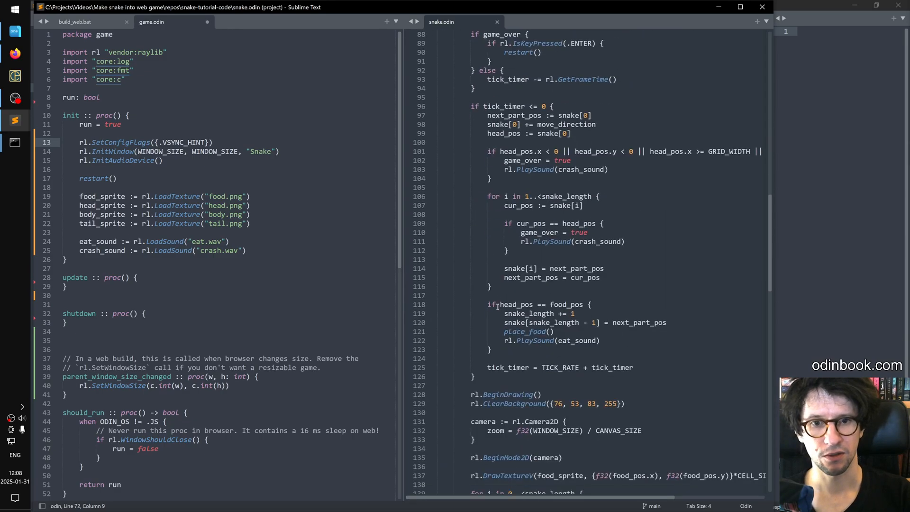
pyautogui.scroll(-3)
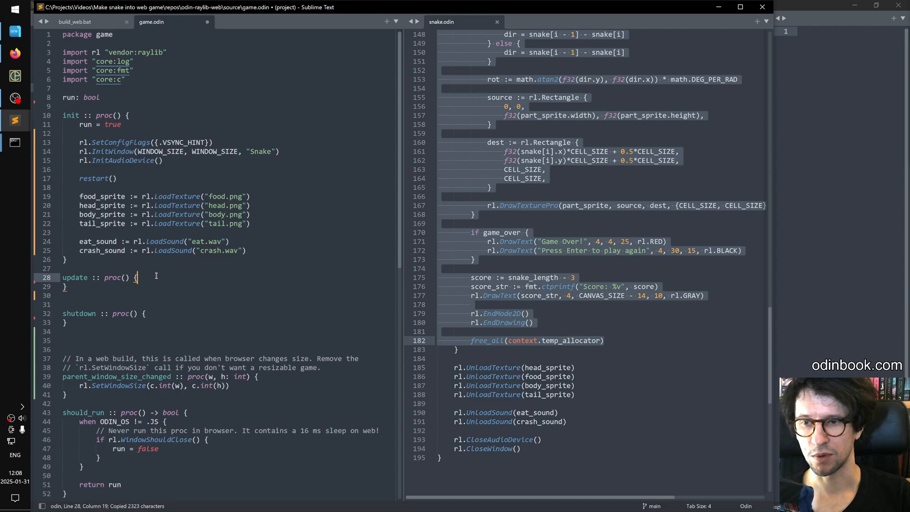
pyautogui.scroll(-3)
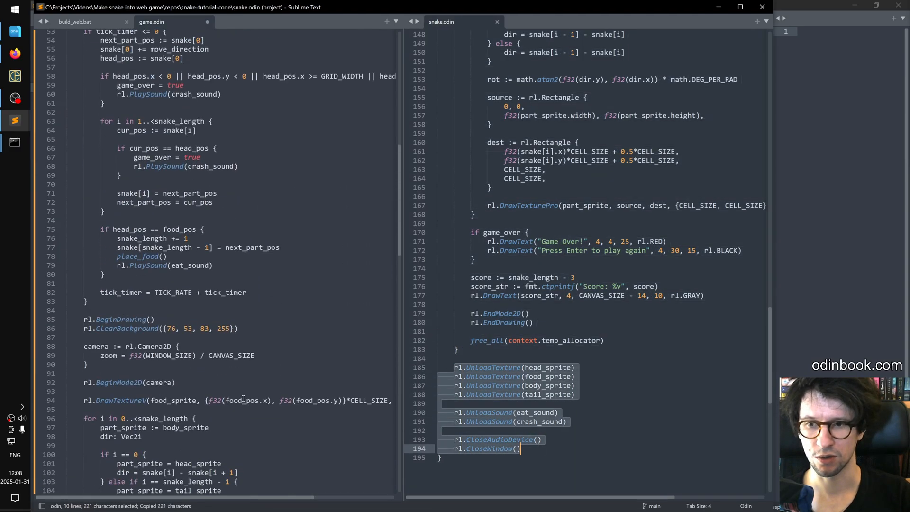
pyautogui.scroll(-3)
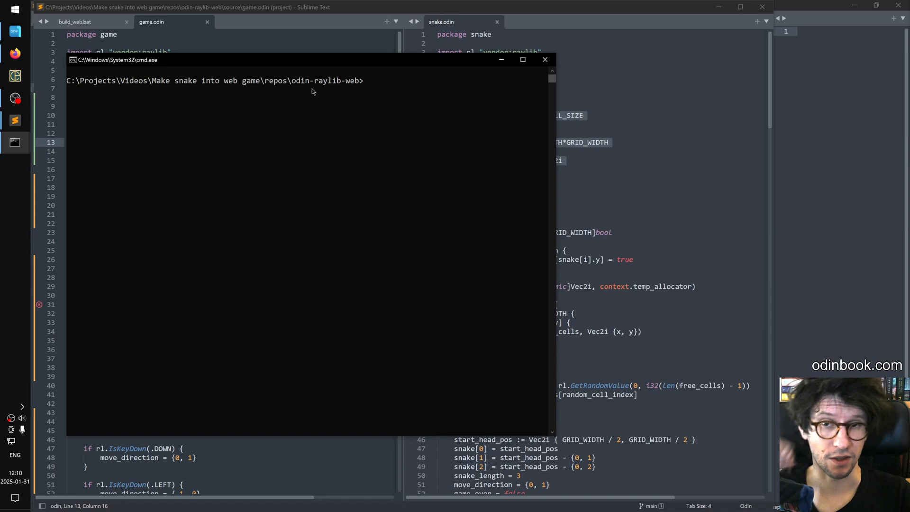
pyautogui.moveTo(400, 82)
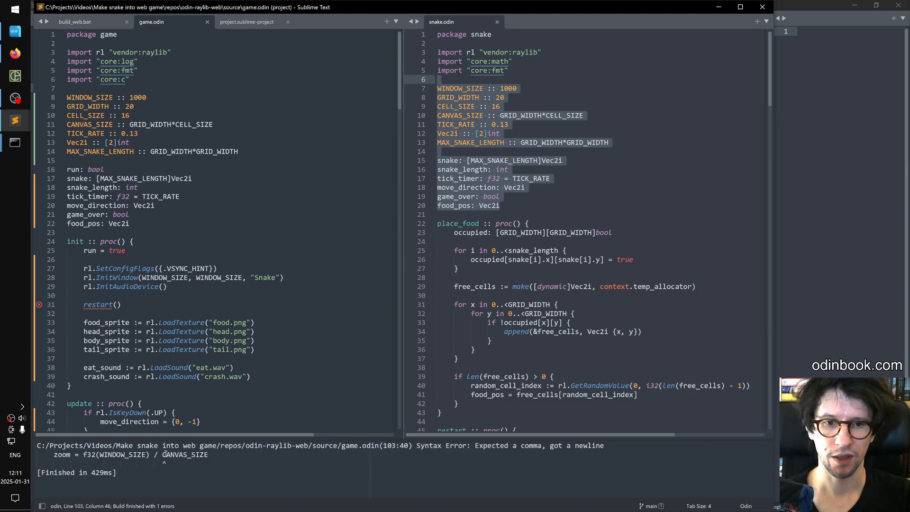
# Add the missing comma after CANVAS_SIZE in the camera zoom line
pyautogui.scroll(-3)
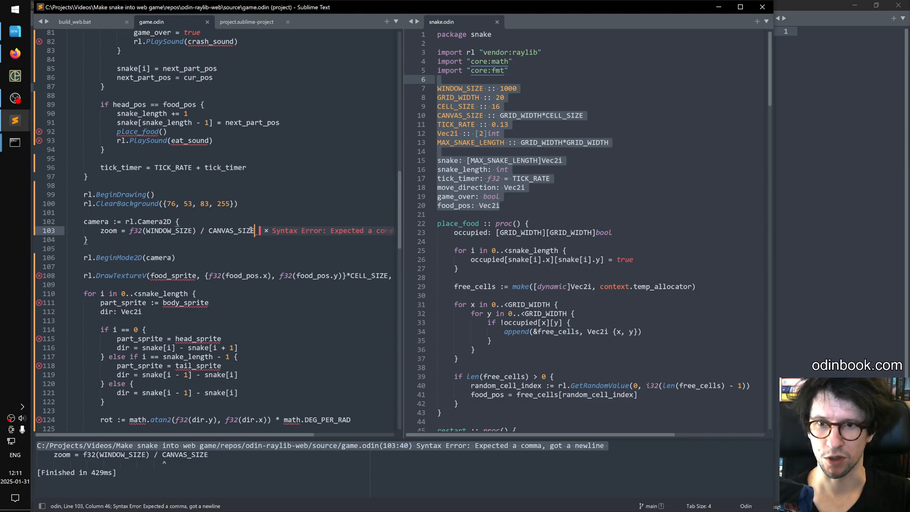
pyautogui.write(',')
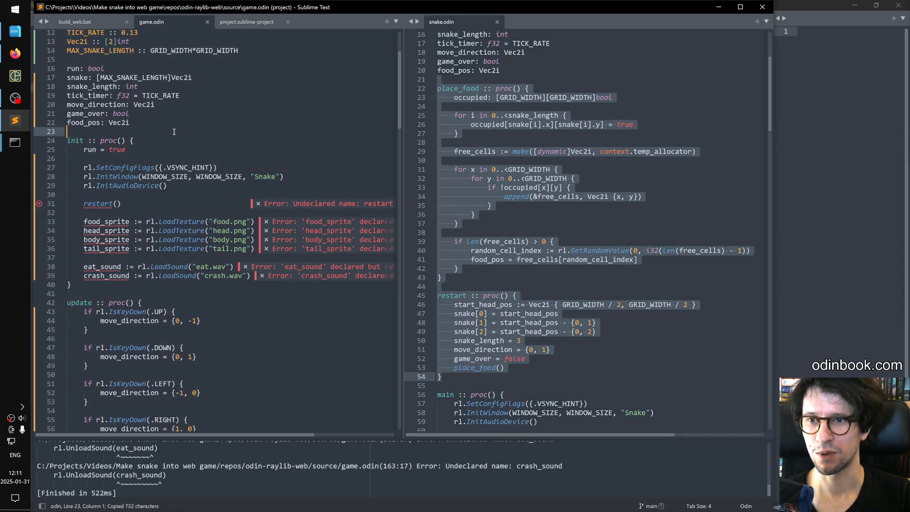
pyautogui.scroll(-3)
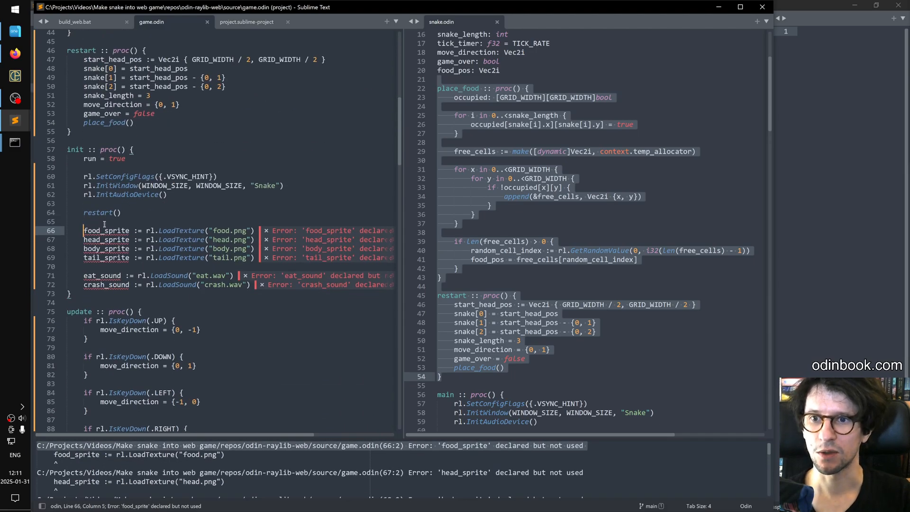
# Copy the restart proc from snake.odin into game.odin and call restart() inside init
pyautogui.moveTo(84, 230); pyautogui.dragTo(133, 284)
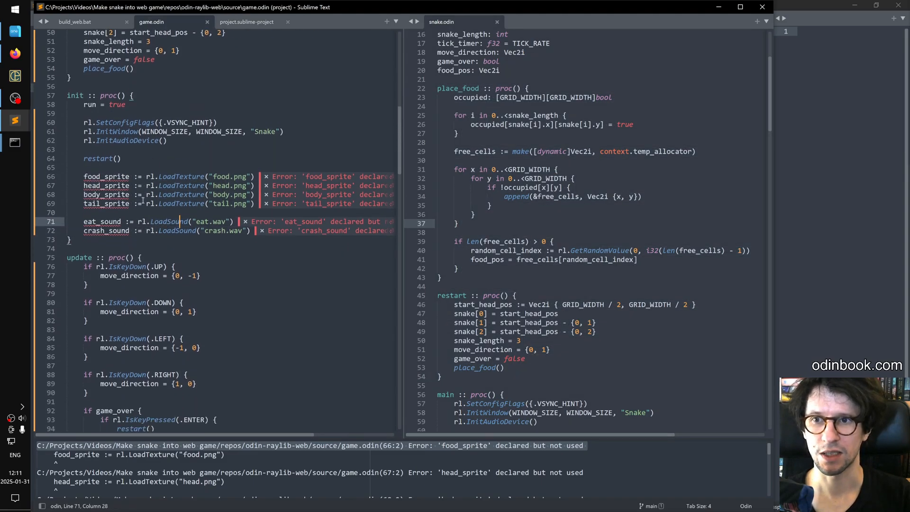
pyautogui.click(105, 186)
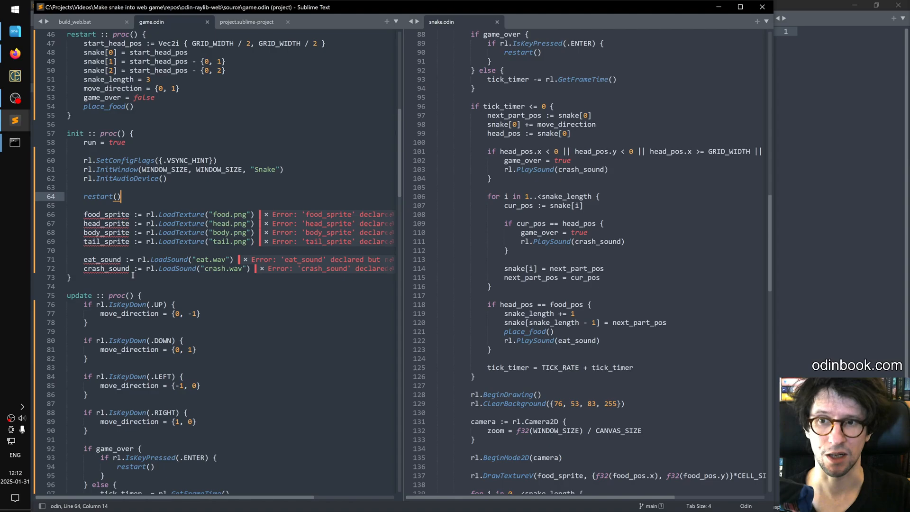
pyautogui.doubleClick(138, 215)
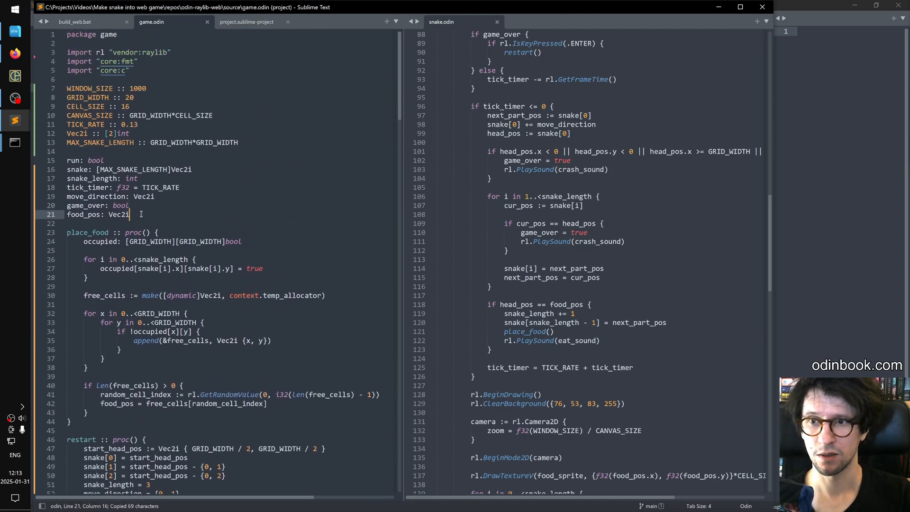
# Declare the sprite globals as rl.Texture2D and eat_sound, crash_sound as rl.Sound below food_pos
pyautogui.write('food_sprite')
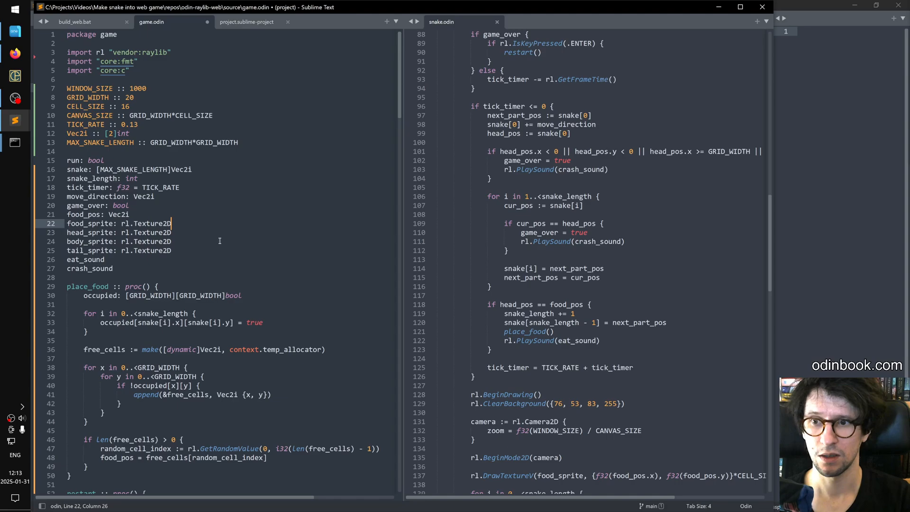
pyautogui.write(': r l')
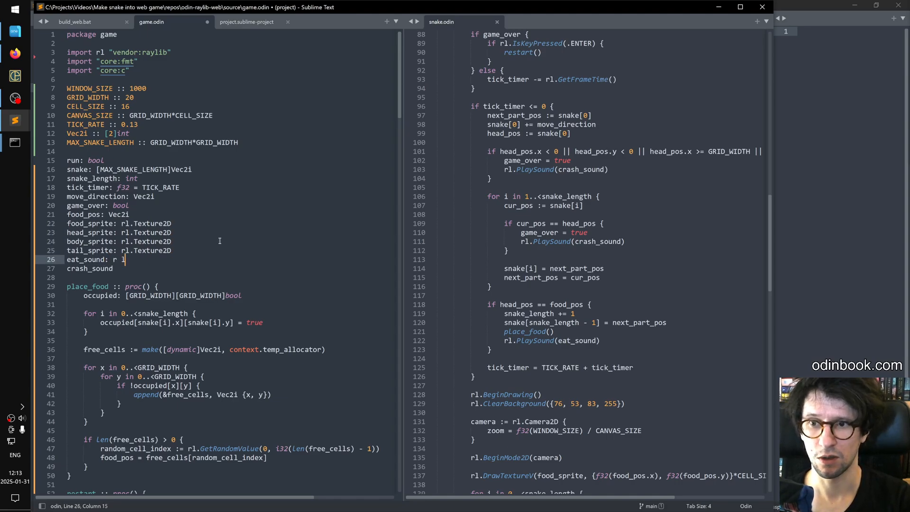
pyautogui.press('BackSpace')
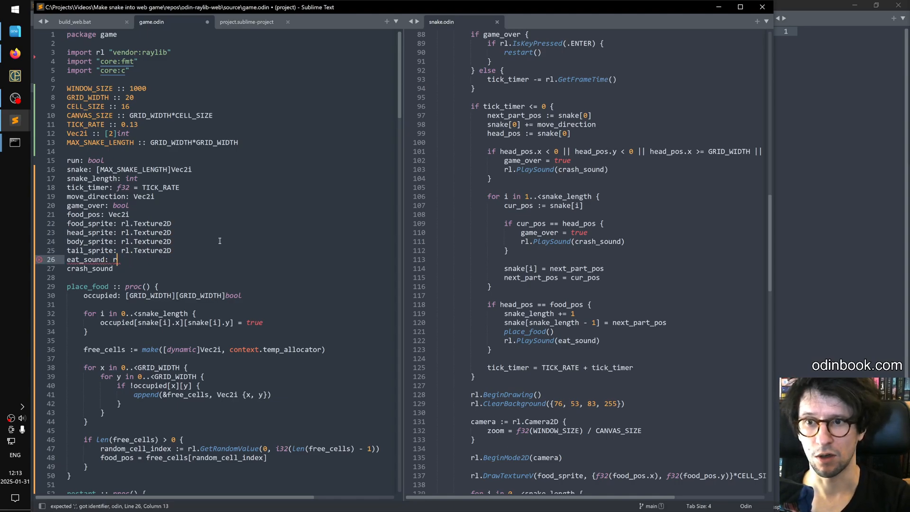
pyautogui.write('l.Sound')
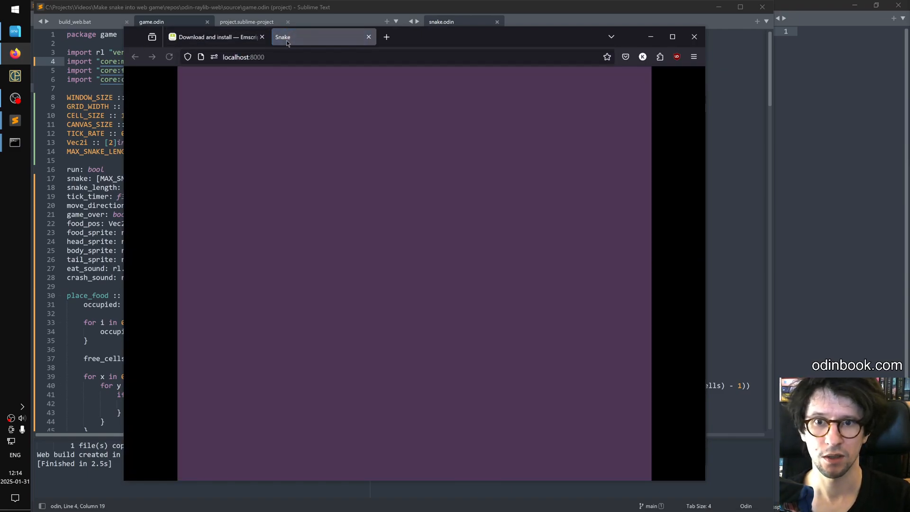
pyautogui.moveTo(569, 185)
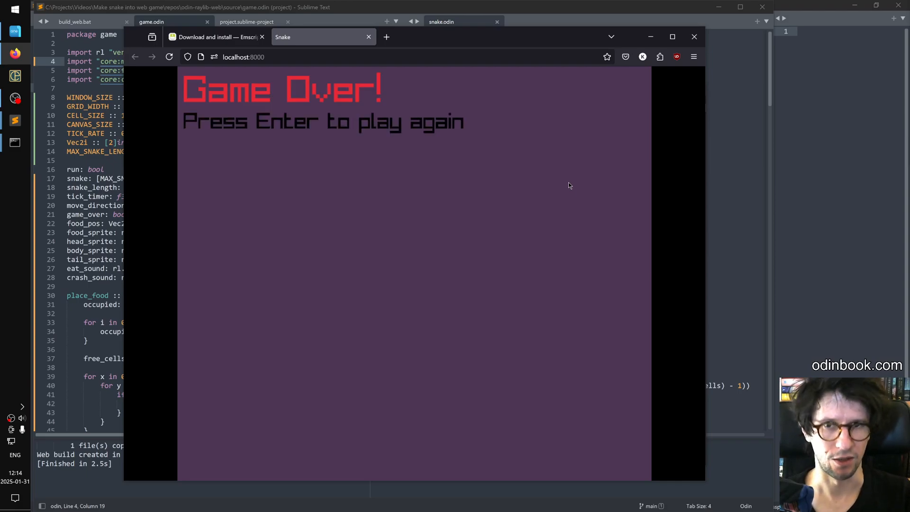
pyautogui.moveTo(345, 172)
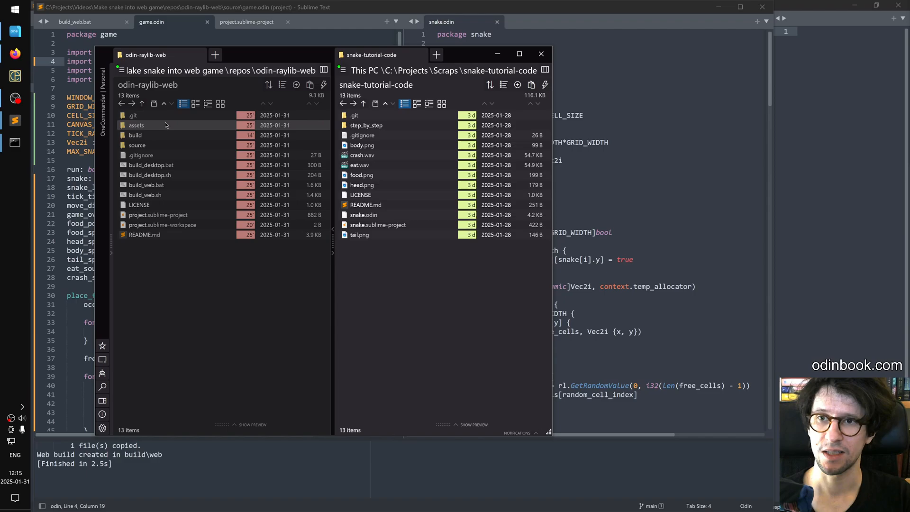
# Open the project's empty assets folder and recheck the texture and sound loading lines
pyautogui.doubleClick(137, 125)
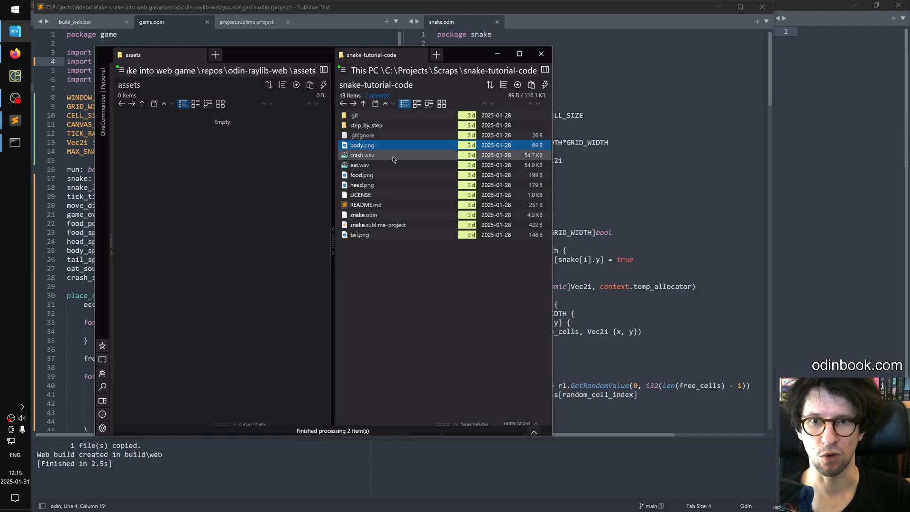
pyautogui.click(540, 54)
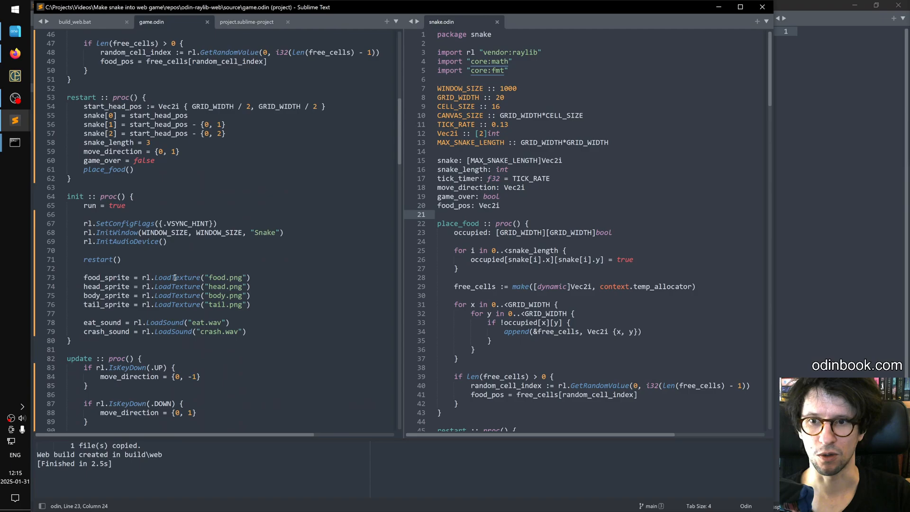
pyautogui.moveTo(83, 277); pyautogui.dragTo(246, 331)
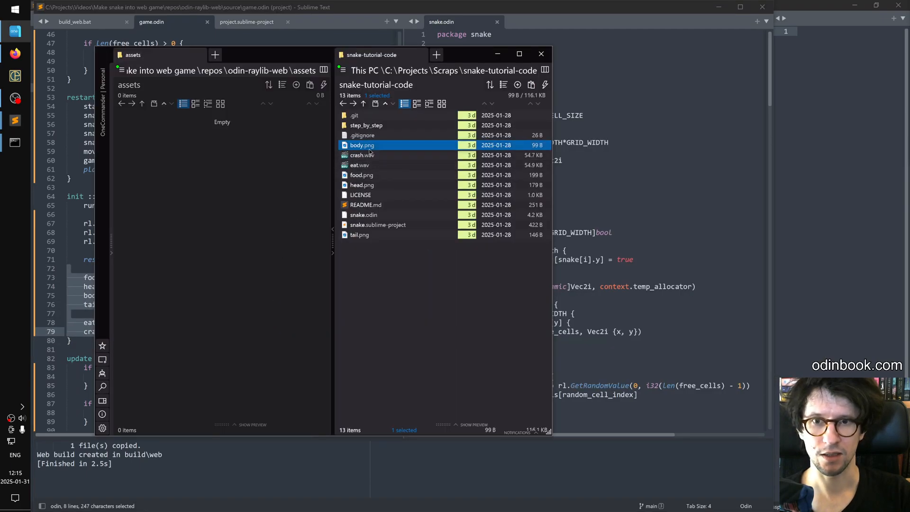
# Select body.png and food.png among the snake tutorial files
pyautogui.click(361, 174)
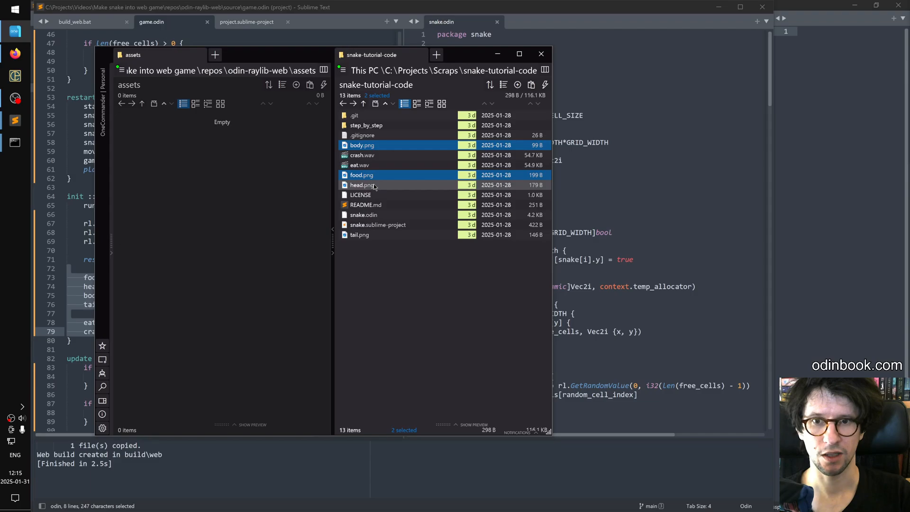
pyautogui.click(359, 236)
pyautogui.write('b')
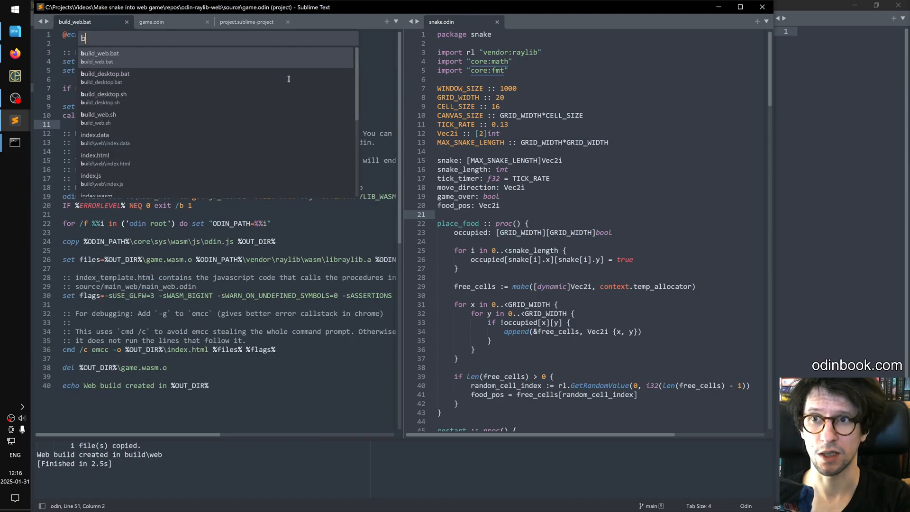
# Check build_web.bat's emcc line for --preload-file assets, then return to game.odin
pyautogui.press('Escape')
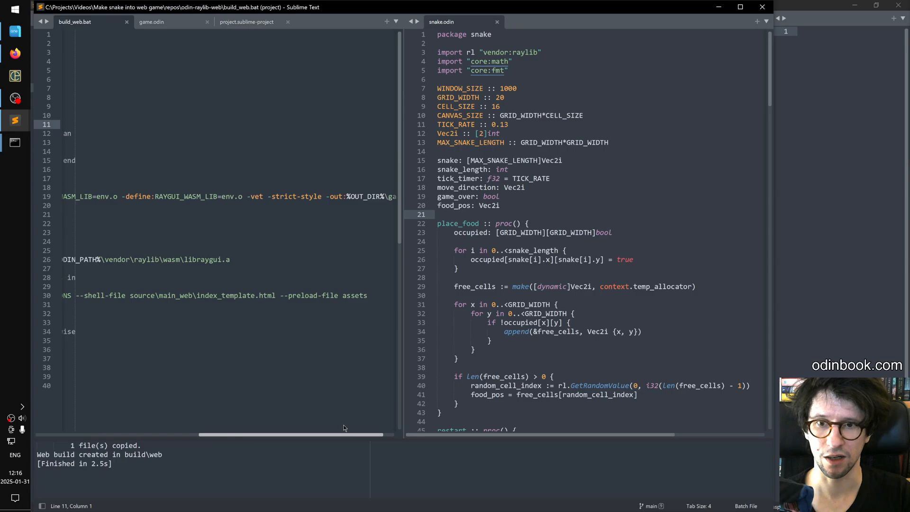
pyautogui.moveTo(280, 295); pyautogui.dragTo(366, 296)
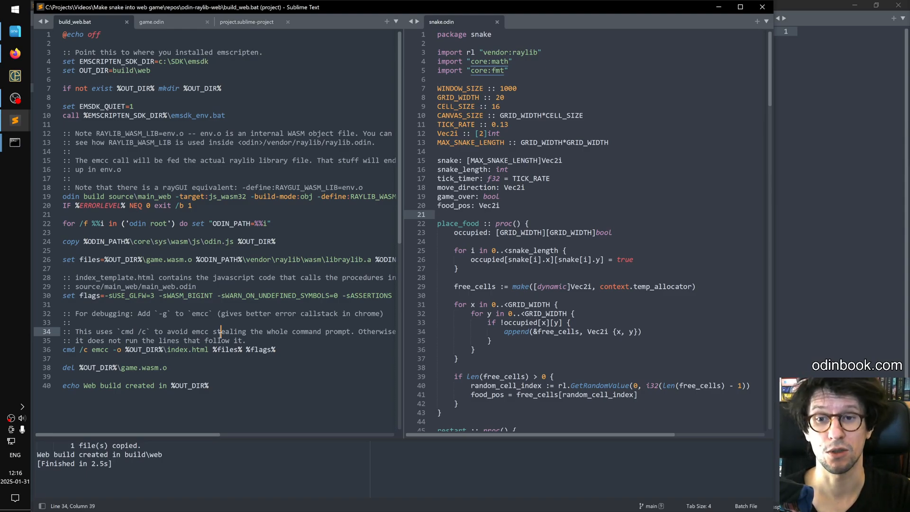
pyautogui.click(152, 22)
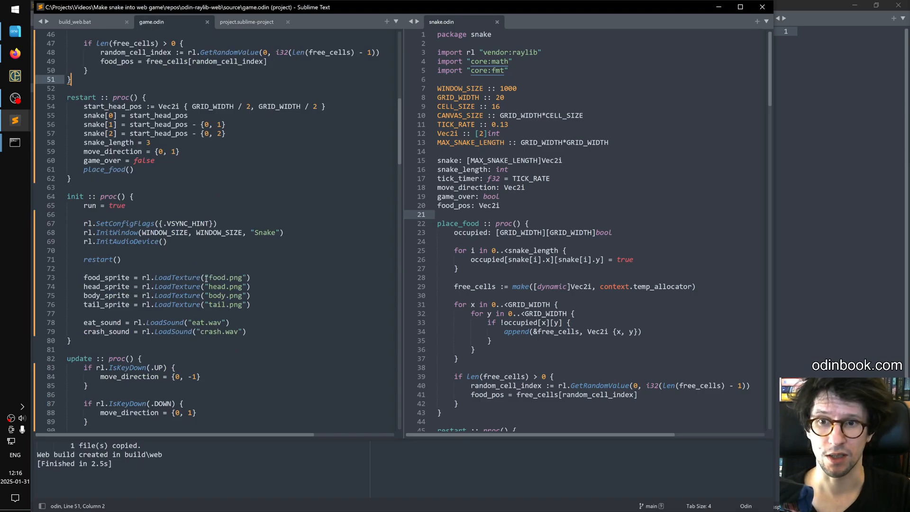
# Prefix the LoadTexture and LoadSound file paths with assets/ and save game.odin
pyautogui.write('assets/')
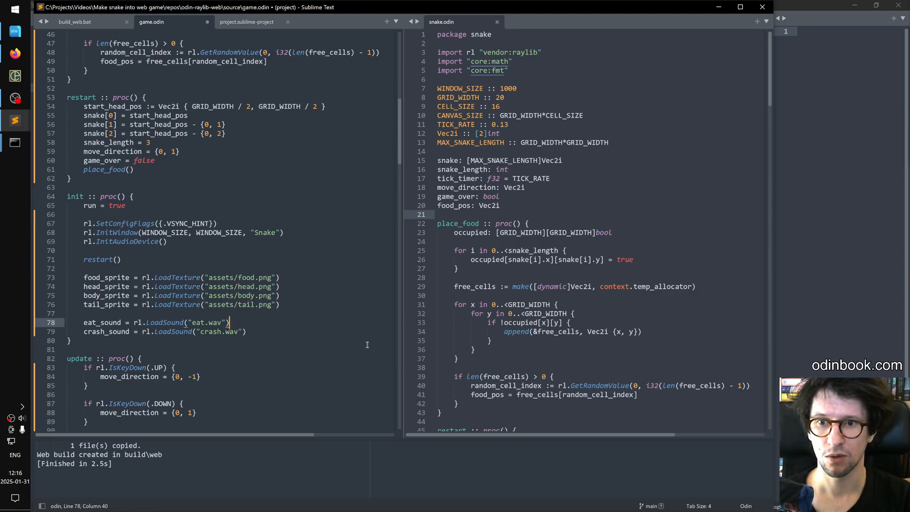
pyautogui.write('assets/')
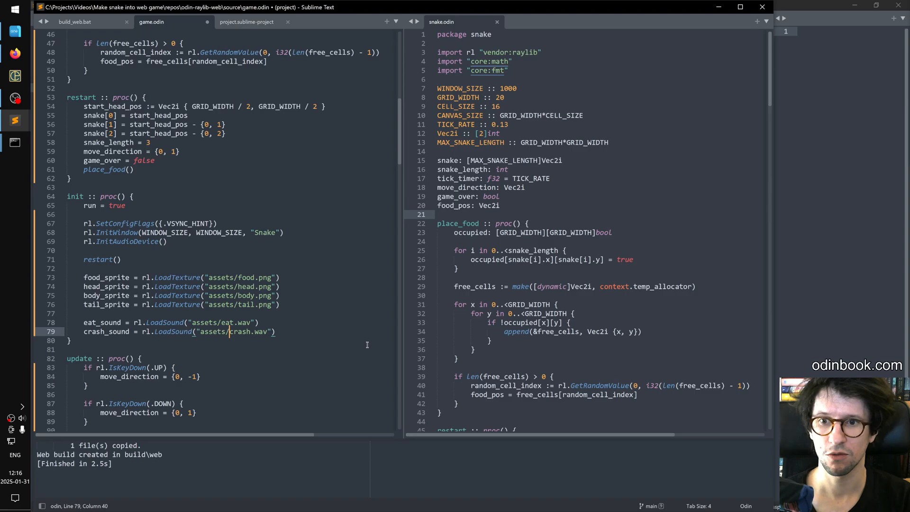
pyautogui.press('ctrl+b')
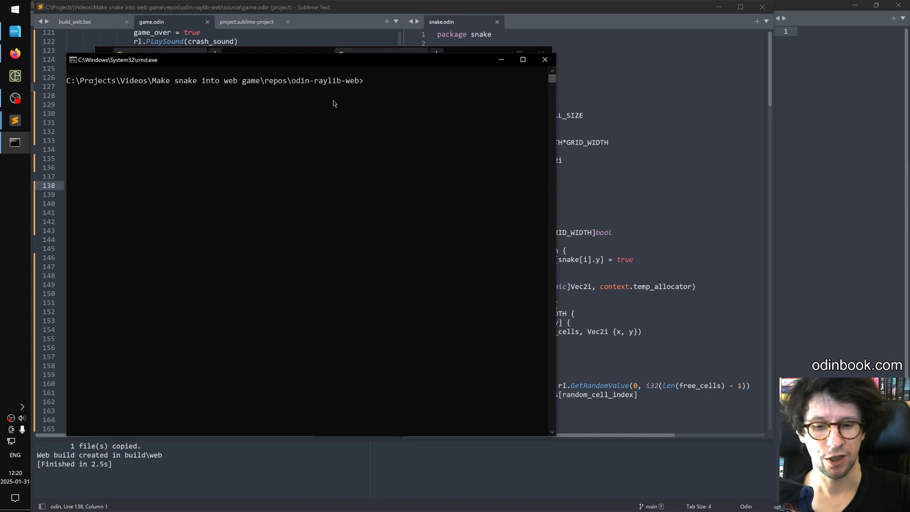
# Run build_desktop, then launch game_desktop.exe from build\desktop
pyautogui.write('build_desktiop')
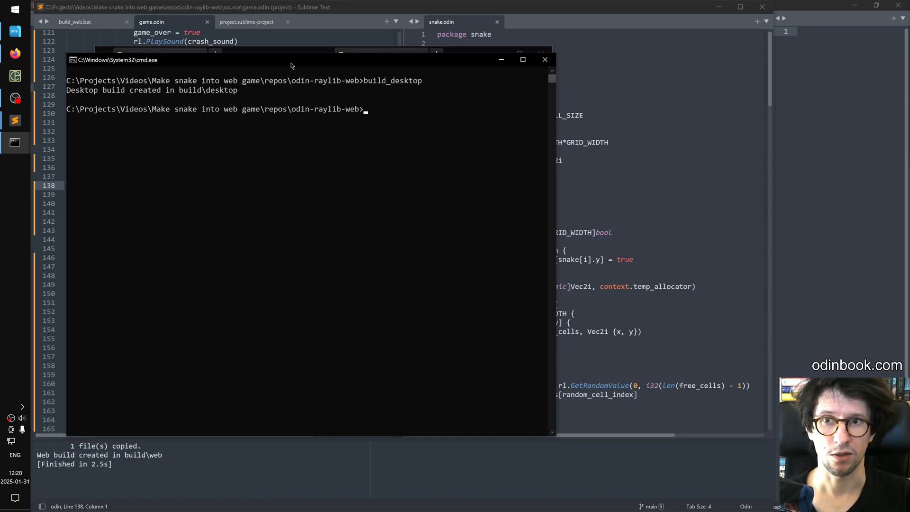
pyautogui.moveTo(169, 96)
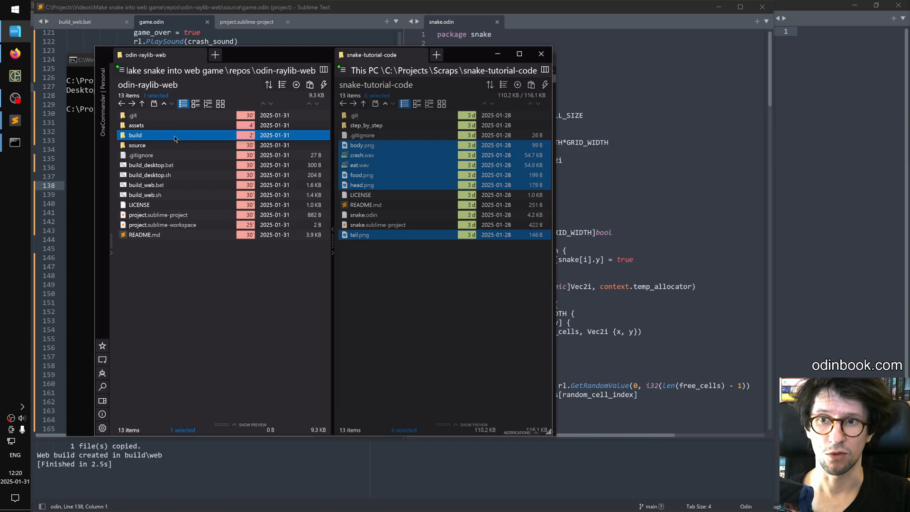
pyautogui.doubleClick(135, 135)
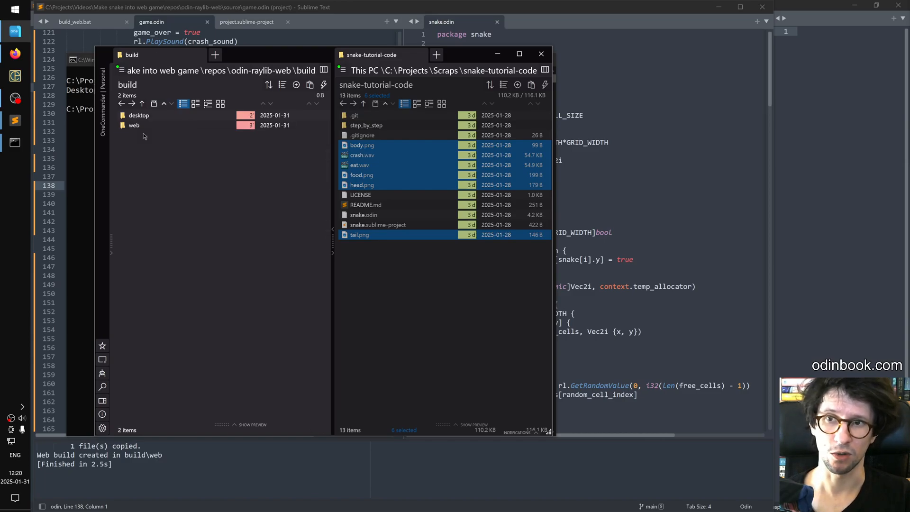
pyautogui.doubleClick(138, 114)
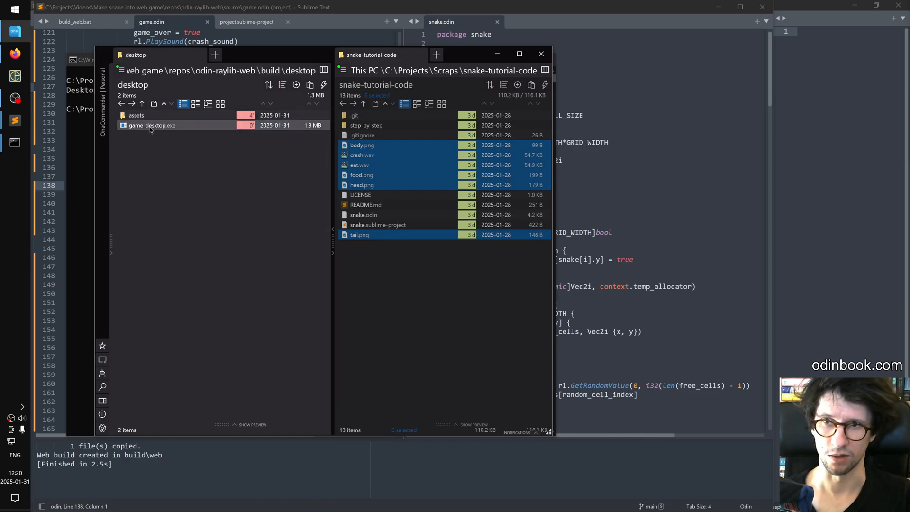
pyautogui.doubleClick(151, 125)
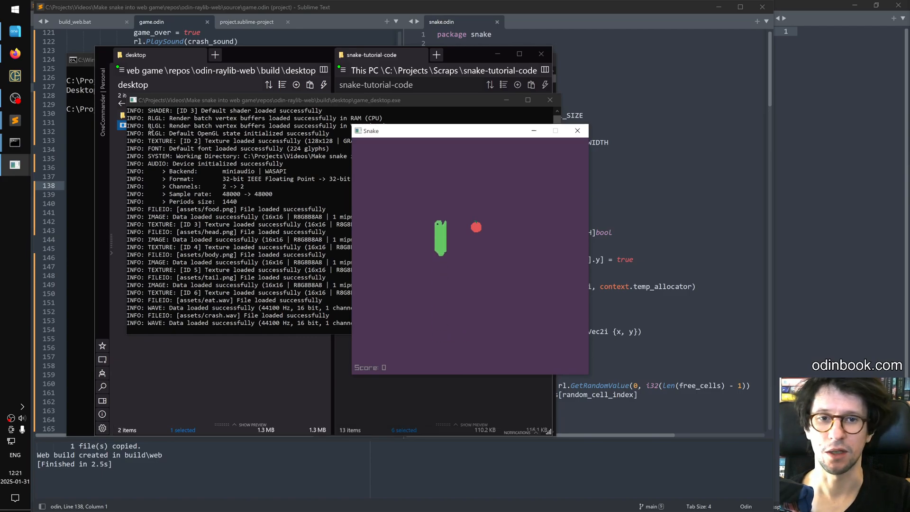
pyautogui.press('Up')
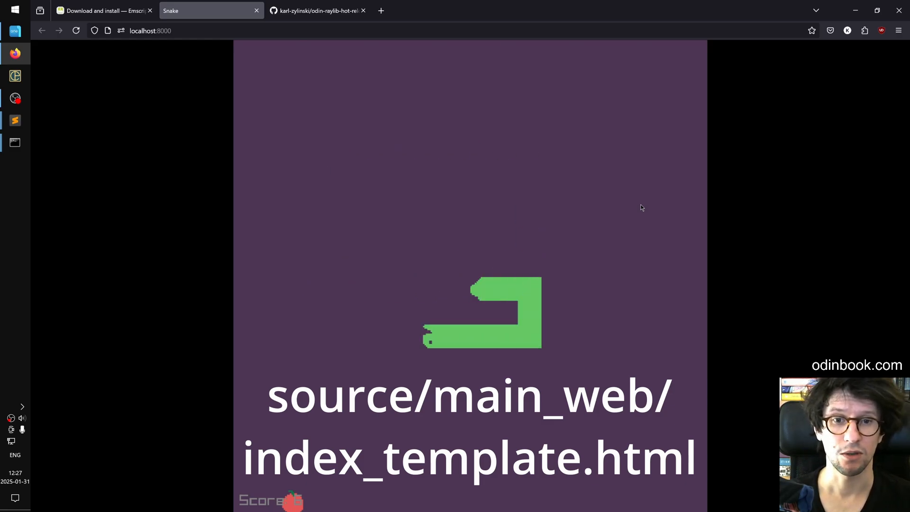
# Browse the odin-raylib-hot-reload-game-template file list and README on GitHub
pyautogui.click(317, 9)
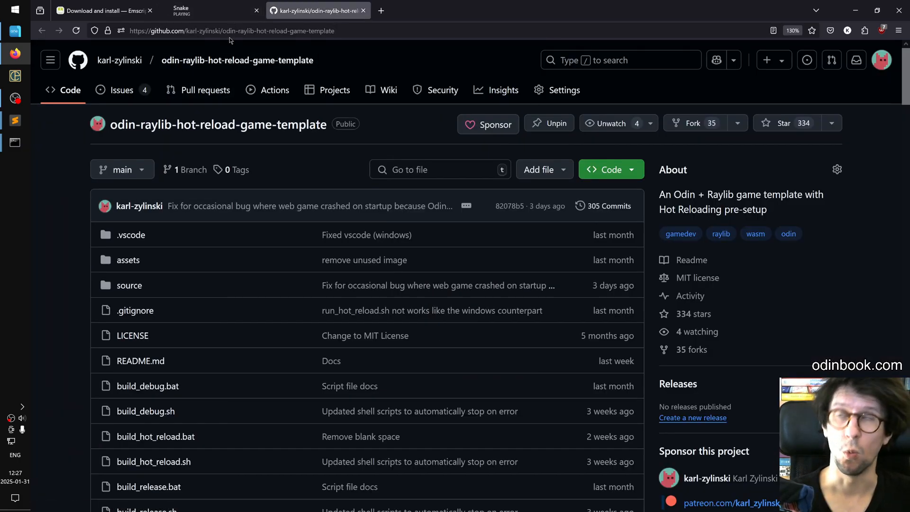
pyautogui.moveTo(126, 138)
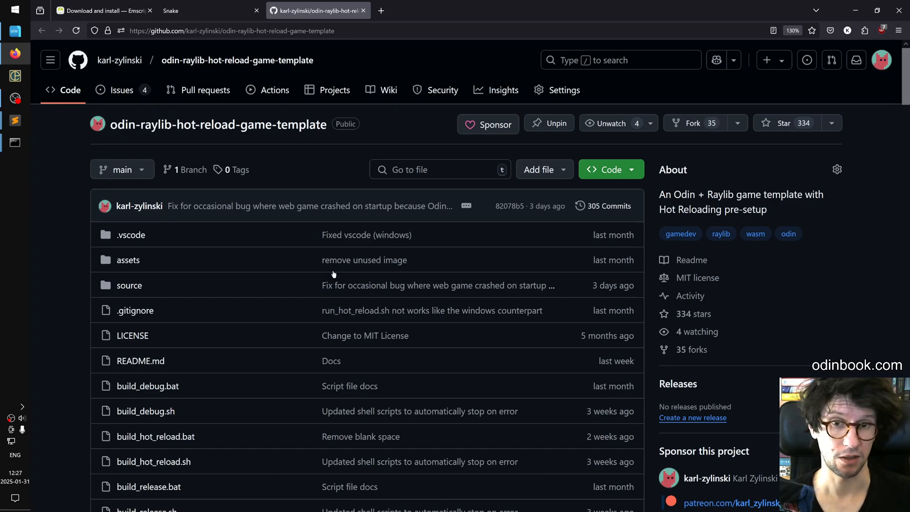
pyautogui.scroll(-3)
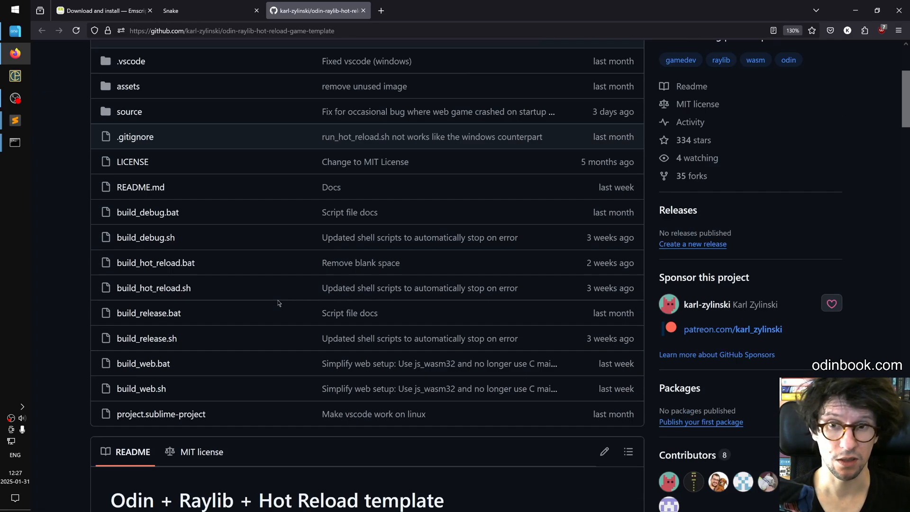
pyautogui.scroll(-3)
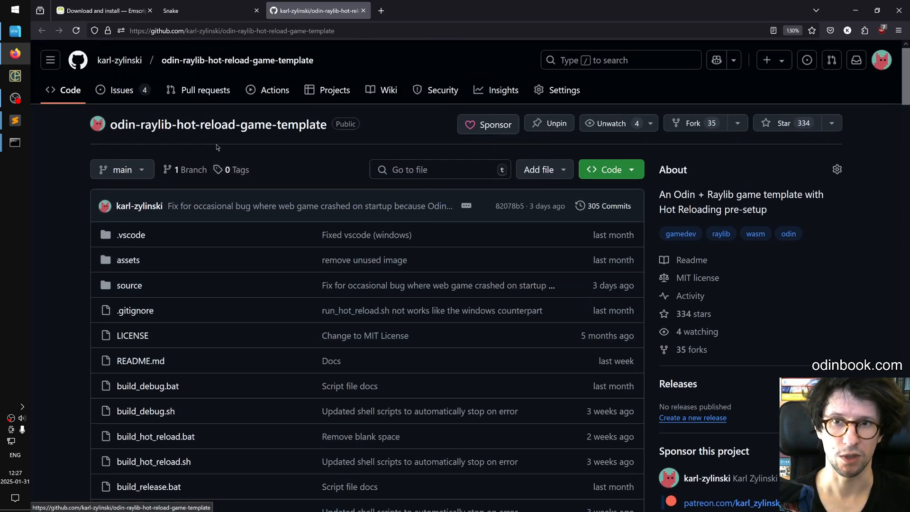
pyautogui.moveTo(263, 150)
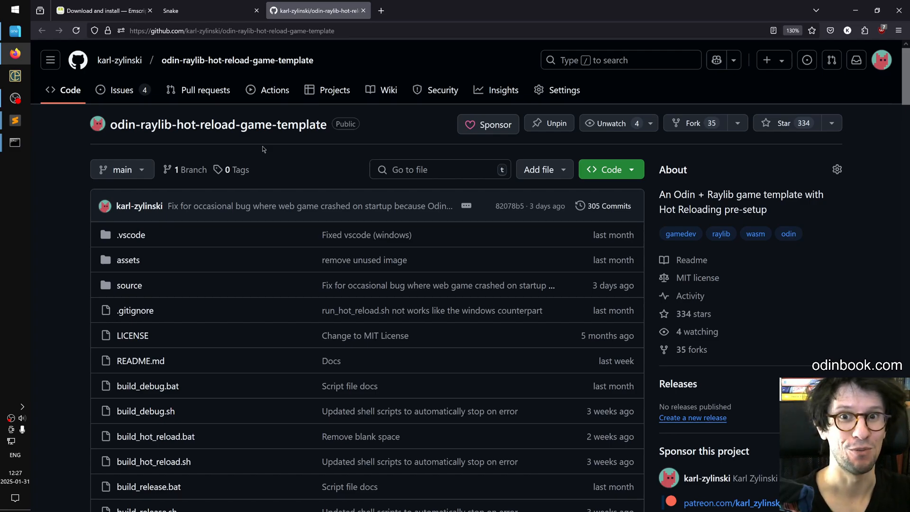
pyautogui.scroll(-3)
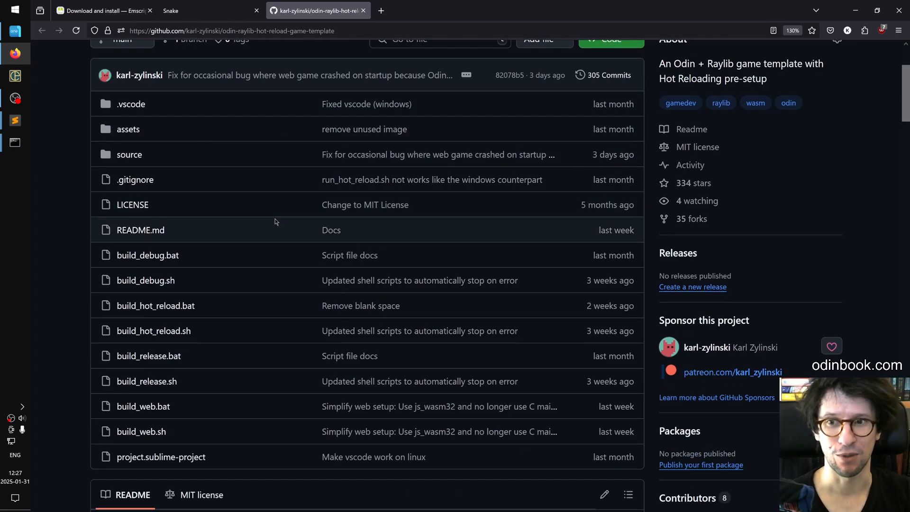
pyautogui.scroll(-3)
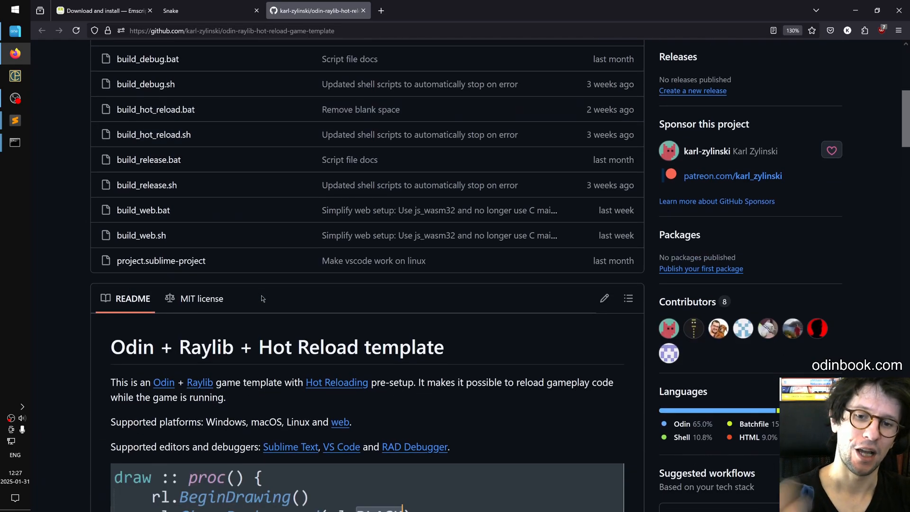
pyautogui.scroll(-3)
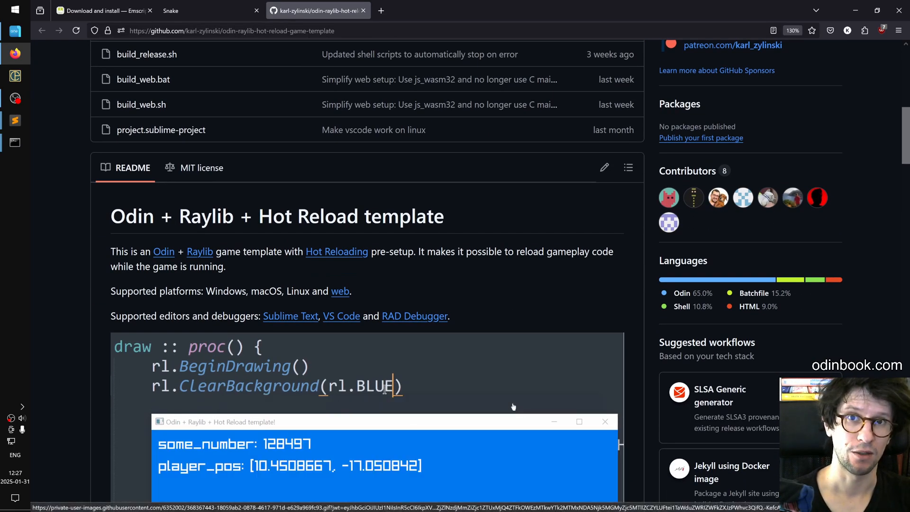
pyautogui.write('RED')
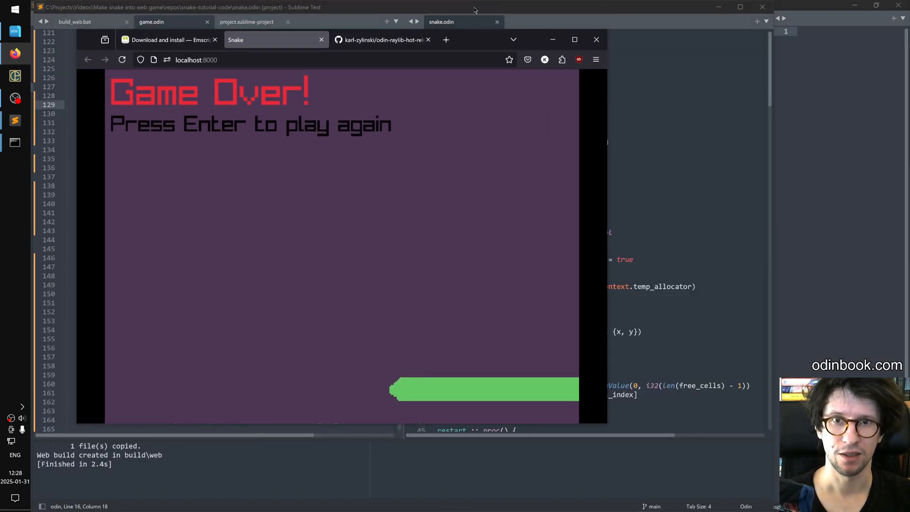
# Add a second window flag after .VSYNC_HINT in init's rl.SetConfigFlags call from autocomplete
pyautogui.moveTo(474, 9); pyautogui.dragTo(523, 257)
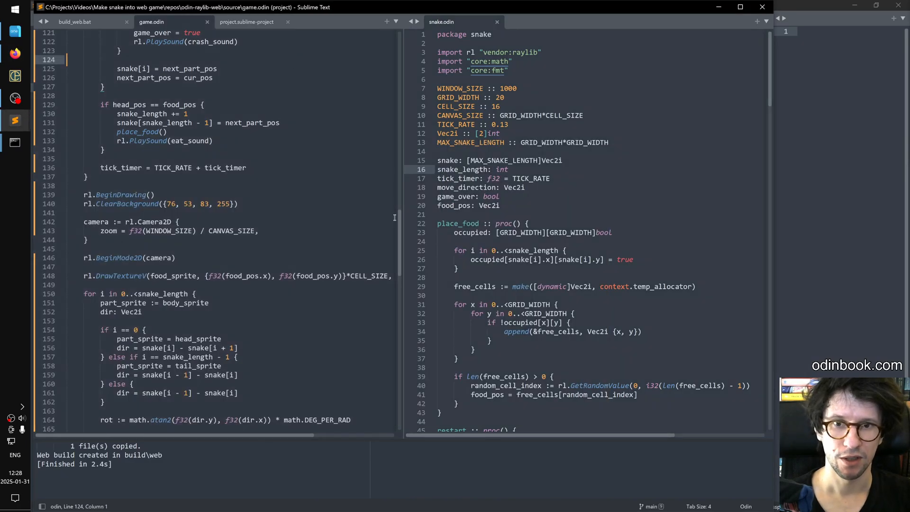
pyautogui.scroll(-3)
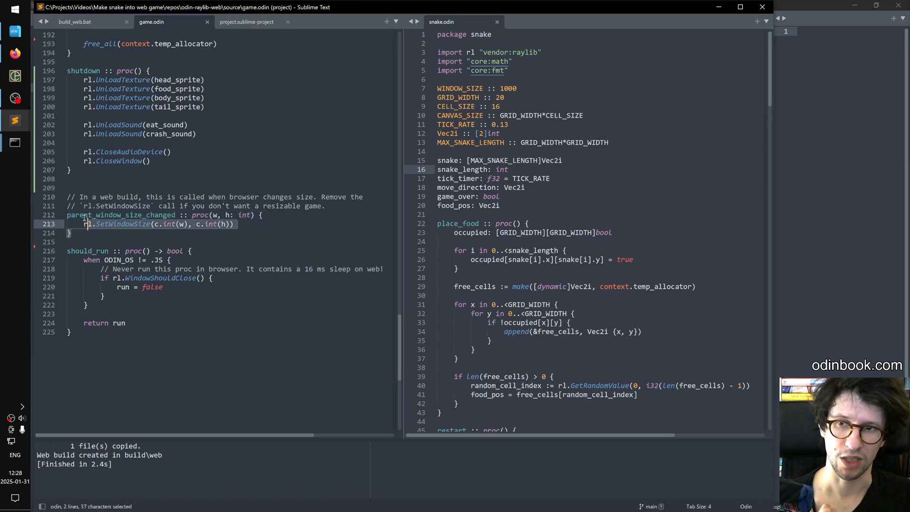
pyautogui.scroll(3)
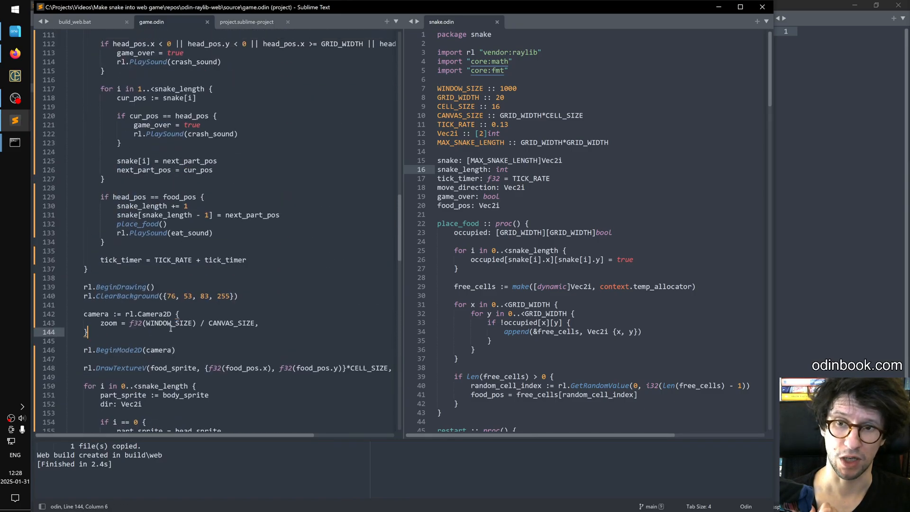
pyautogui.doubleClick(170, 323)
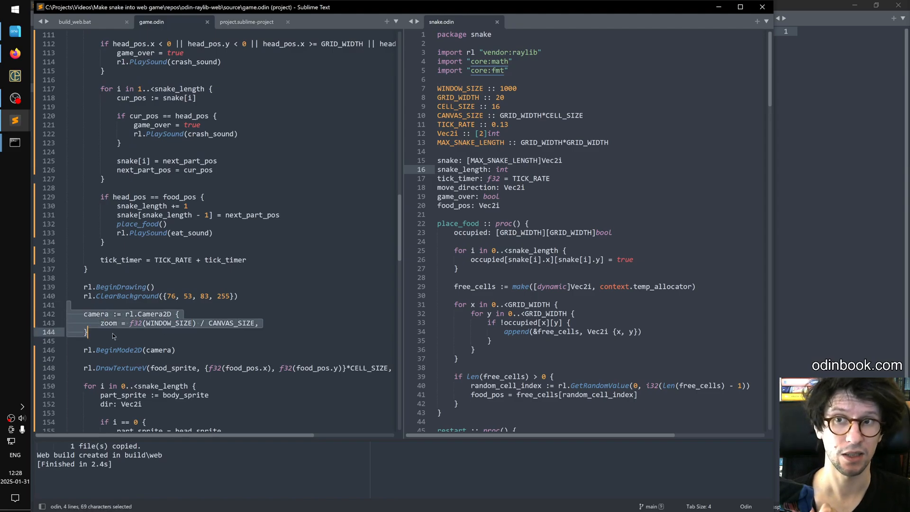
pyautogui.scroll(-3)
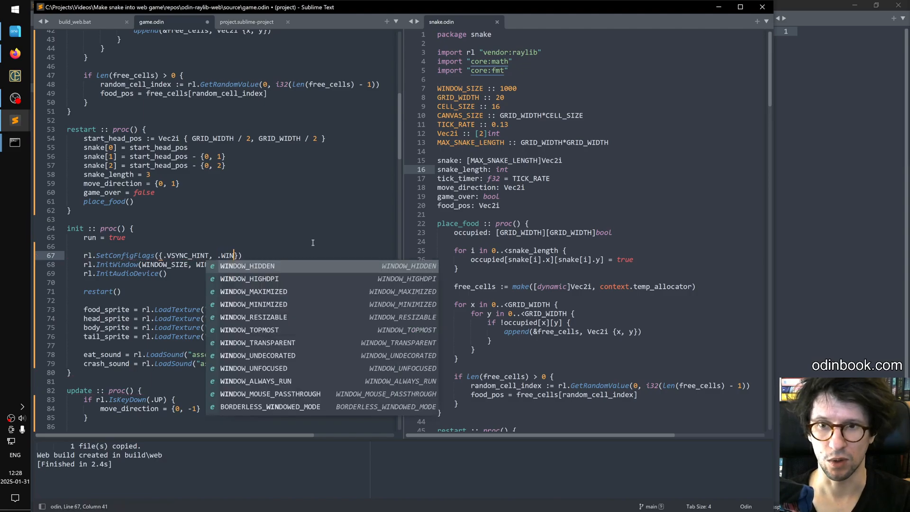
pyautogui.click(253, 317)
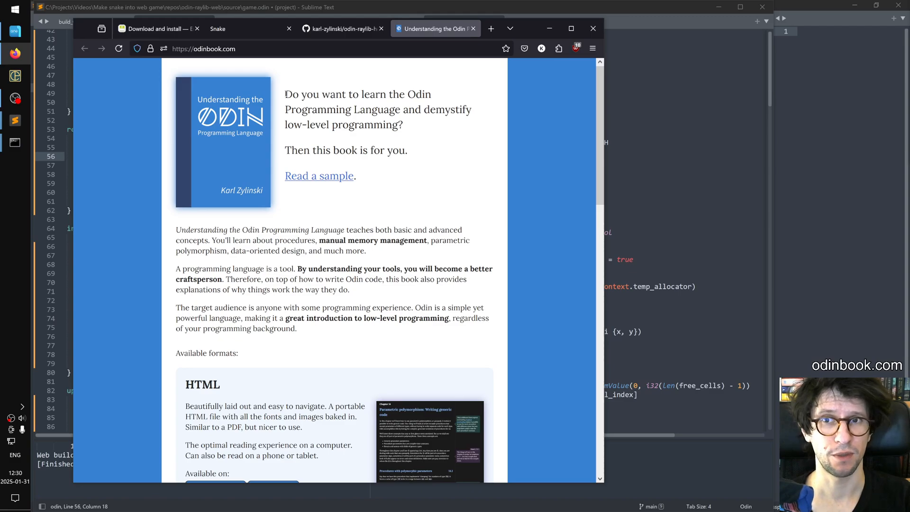
pyautogui.moveTo(273, 79)
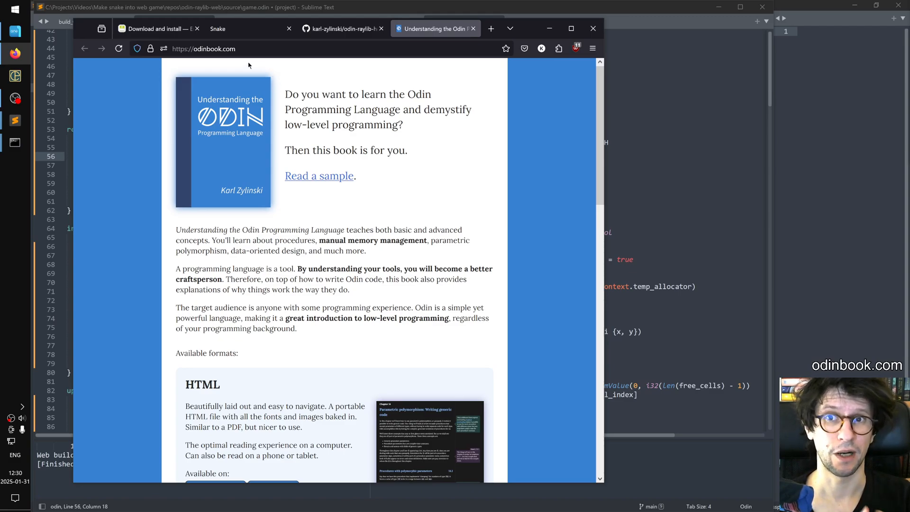
pyautogui.moveTo(279, 92)
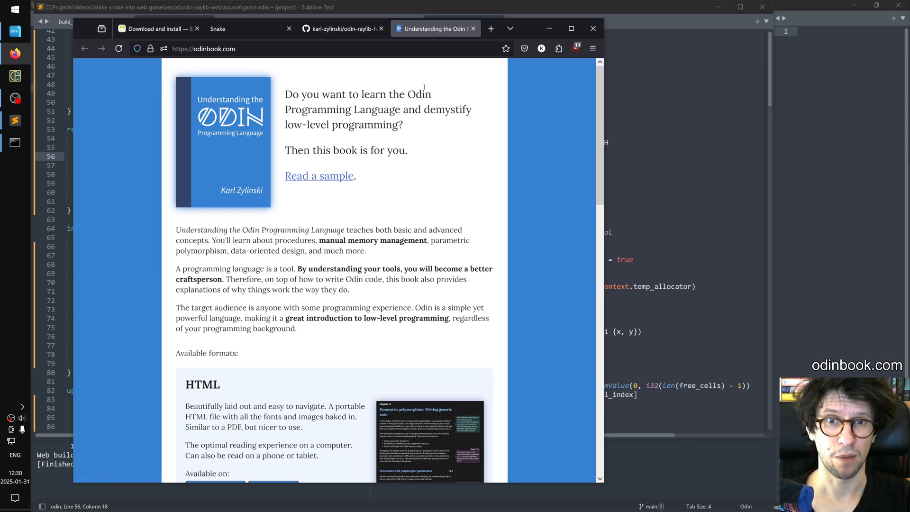
pyautogui.moveTo(244, 118)
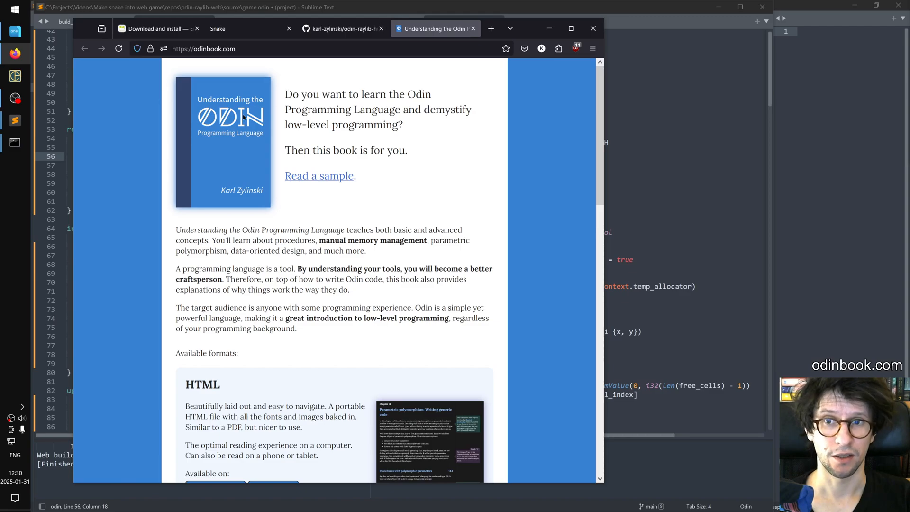
pyautogui.moveTo(265, 204)
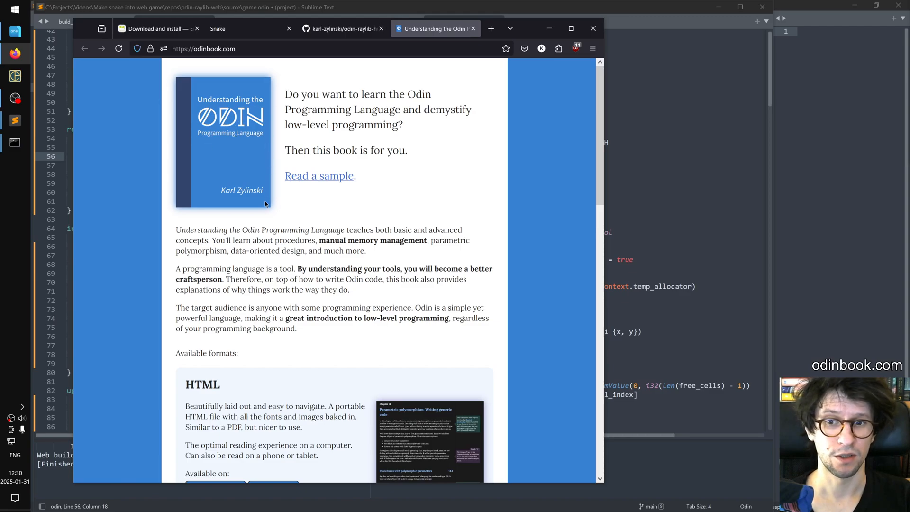
pyautogui.scroll(-3)
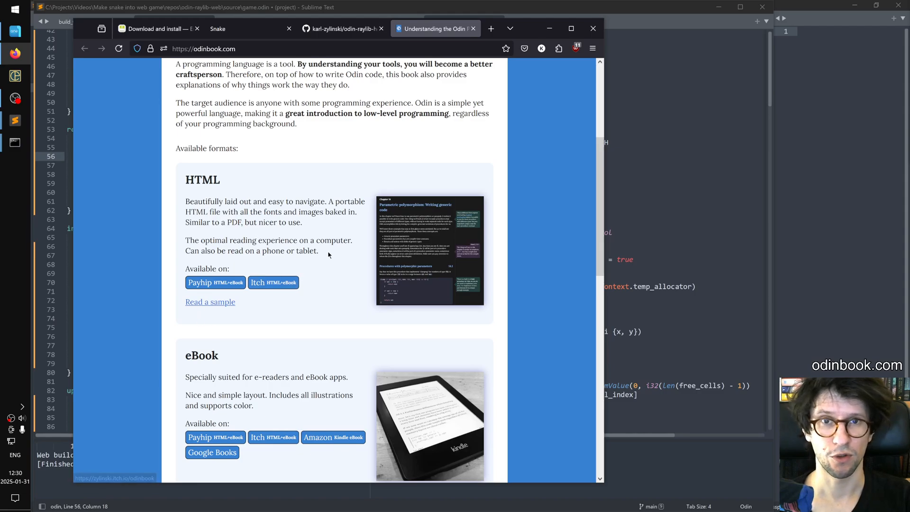
pyautogui.scroll(3)
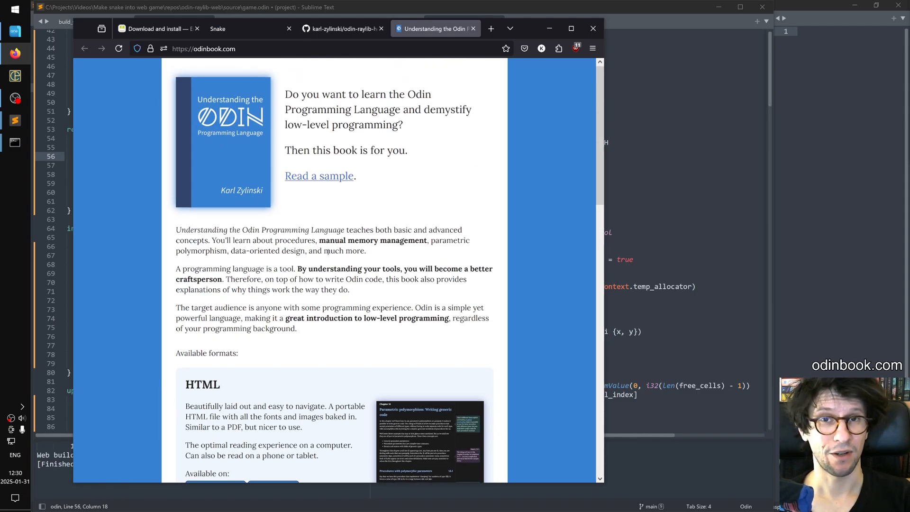